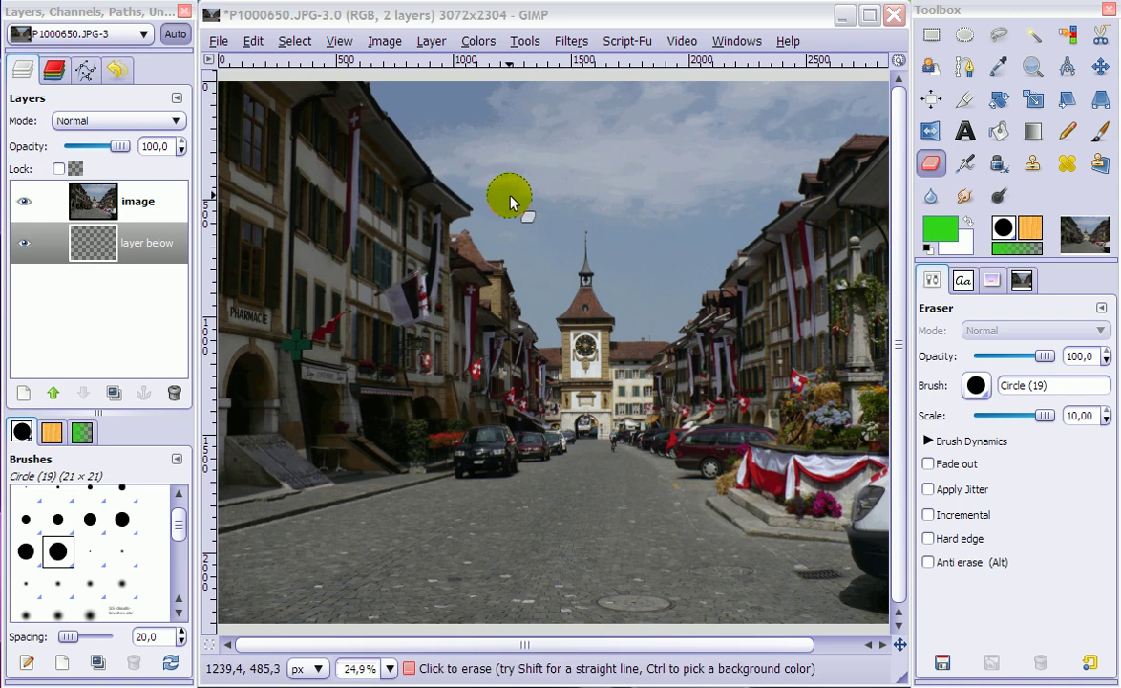
pyautogui.moveTo(528, 181)
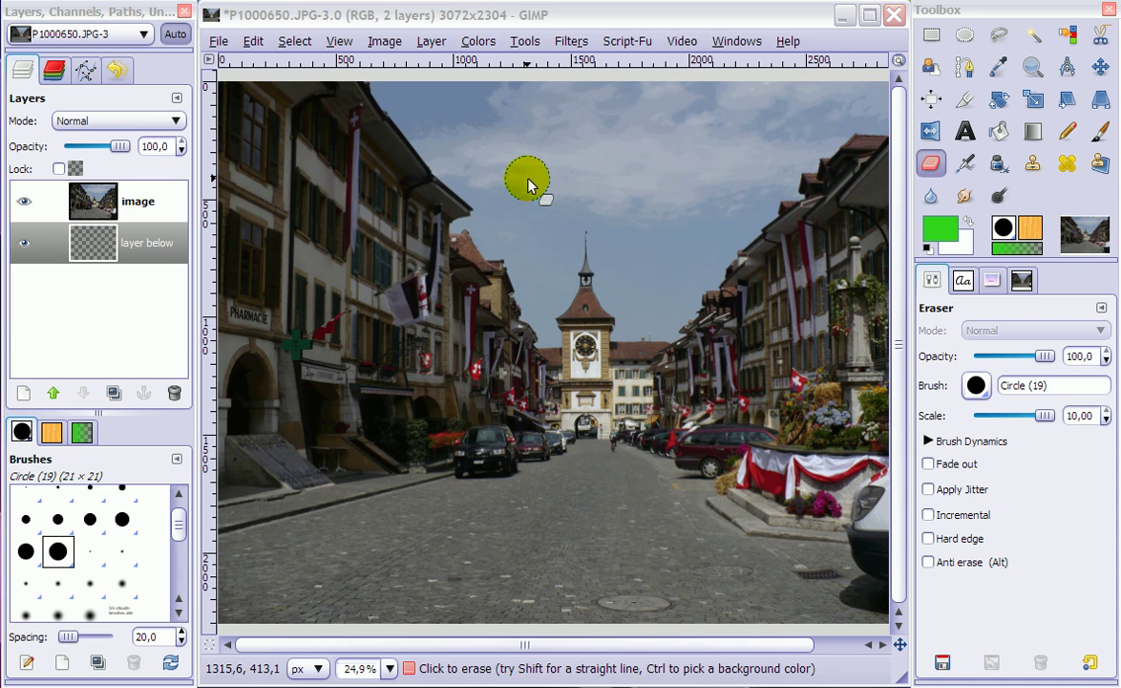
pyautogui.moveTo(678, 239)
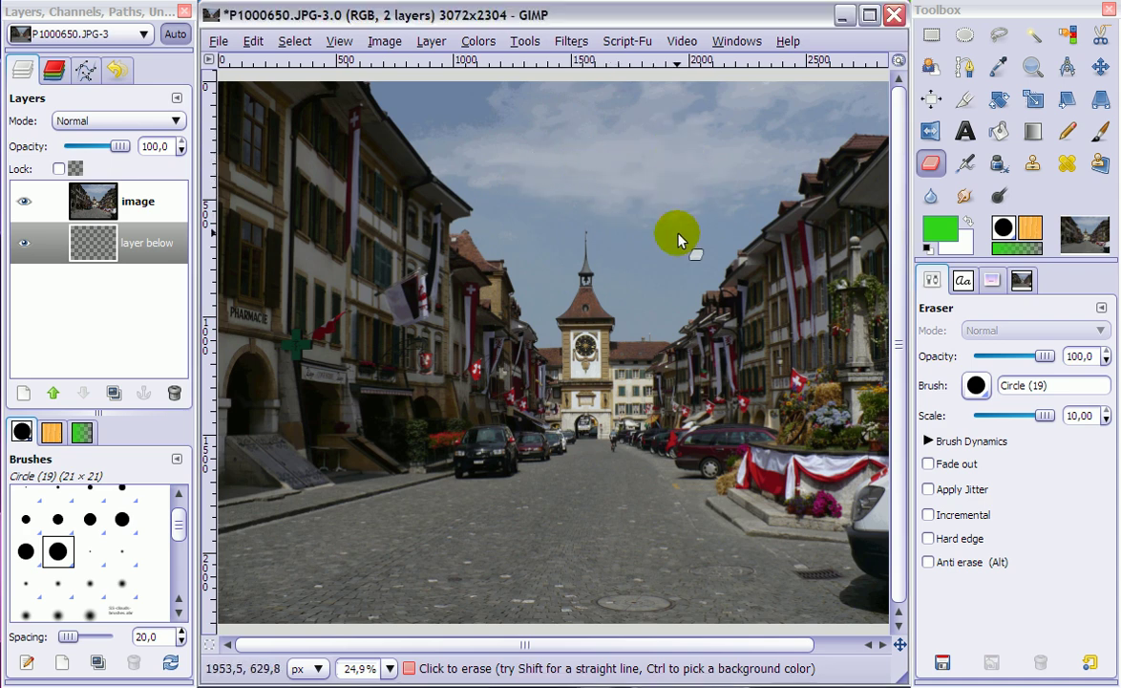
pyautogui.moveTo(535, 129)
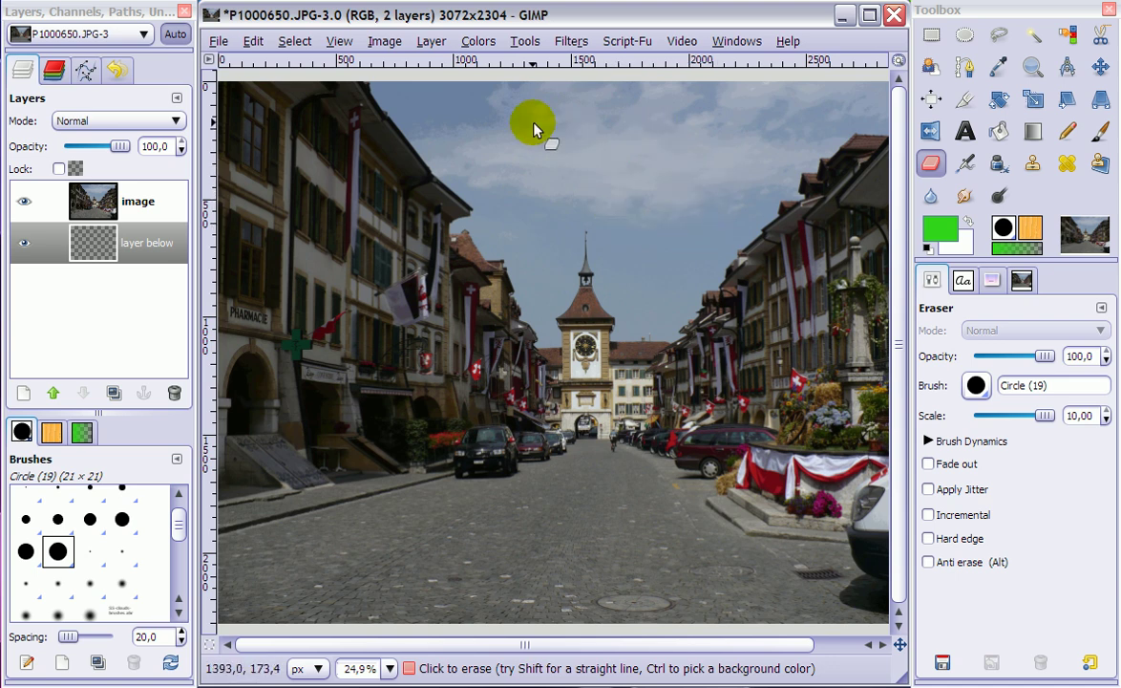
pyautogui.moveTo(662, 260)
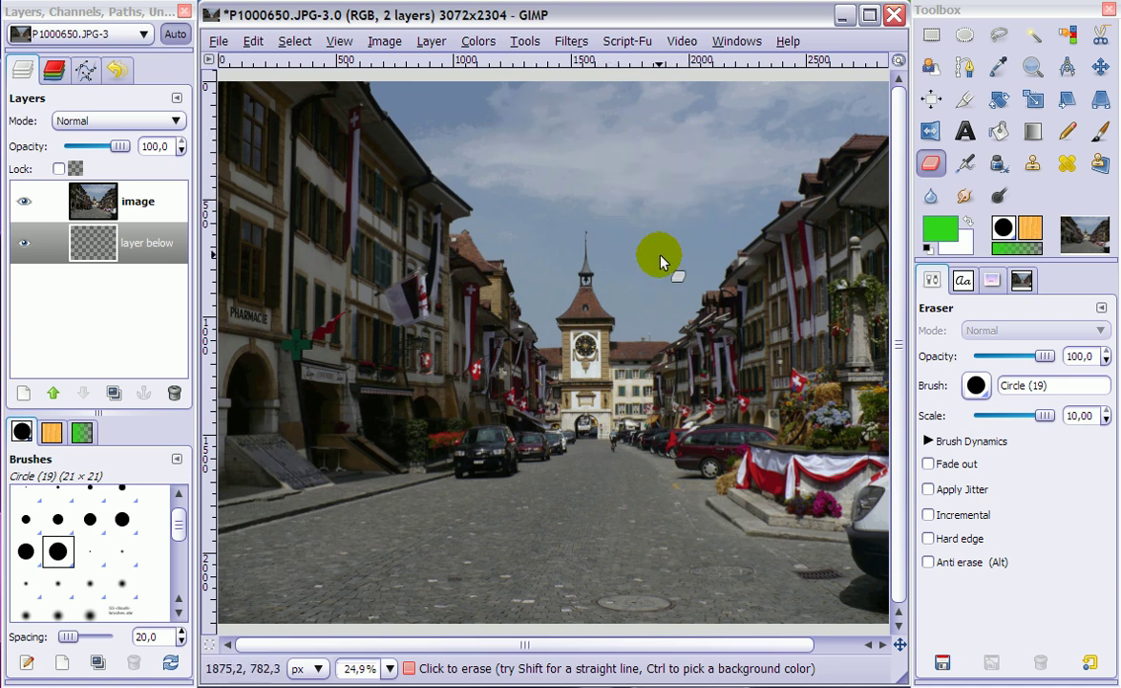
pyautogui.moveTo(688, 175)
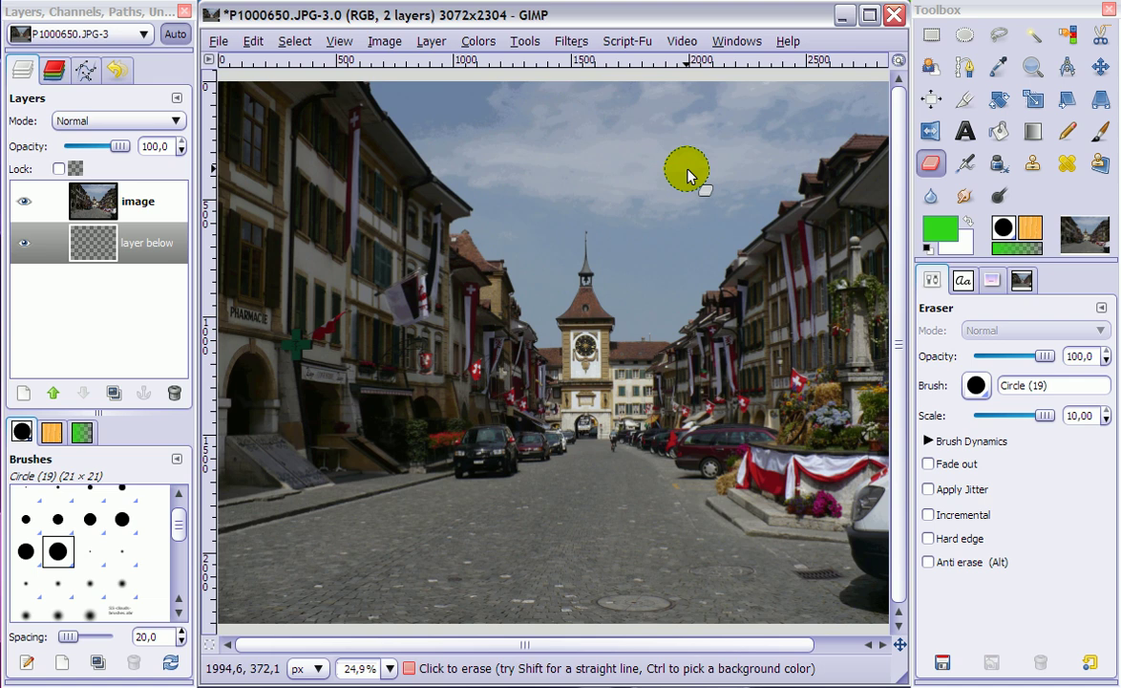
# Select the 'image' layer and erase a band of sky above the clock tower to white.
pyautogui.click(124, 242)
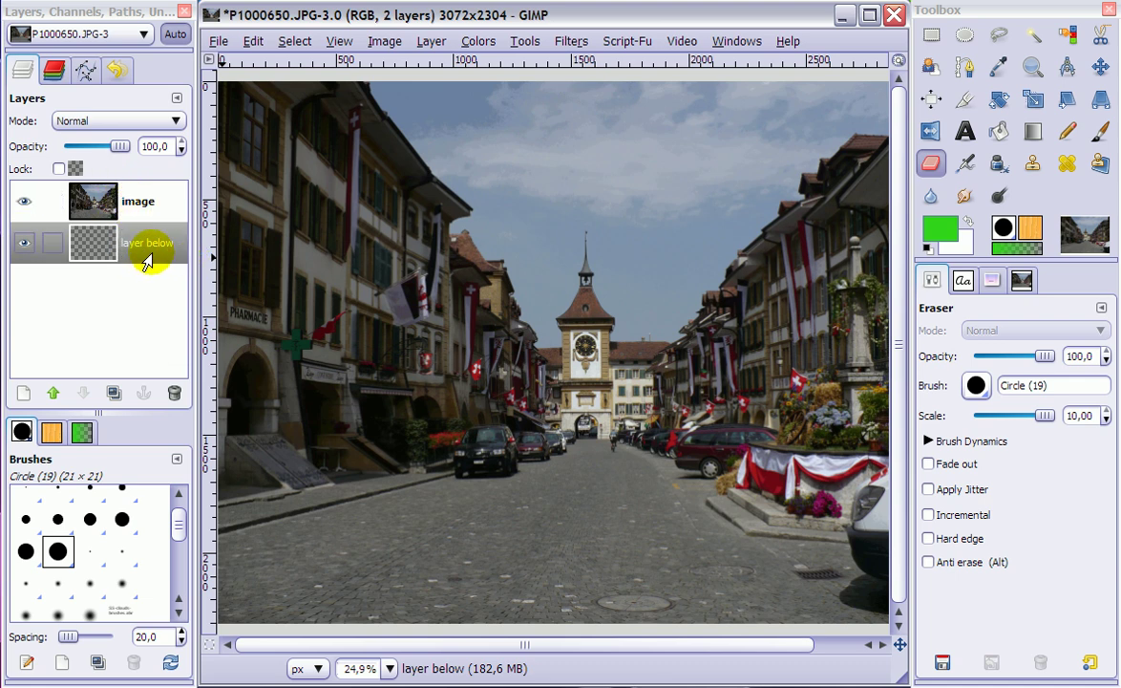
pyautogui.moveTo(176, 246)
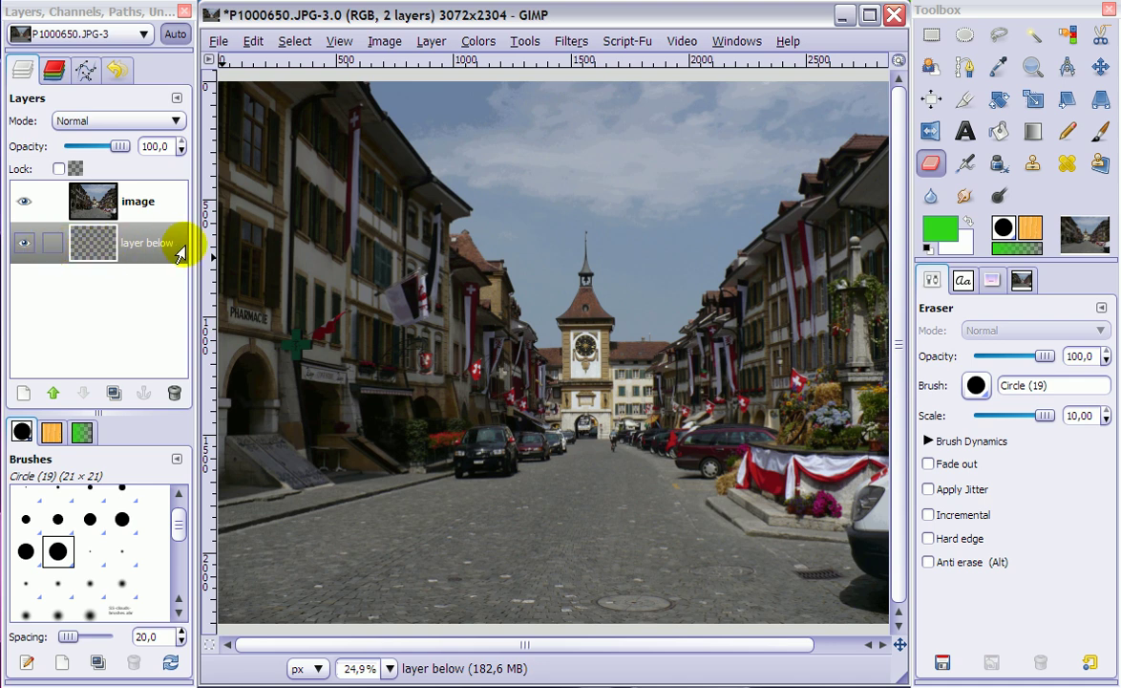
pyautogui.click(137, 200)
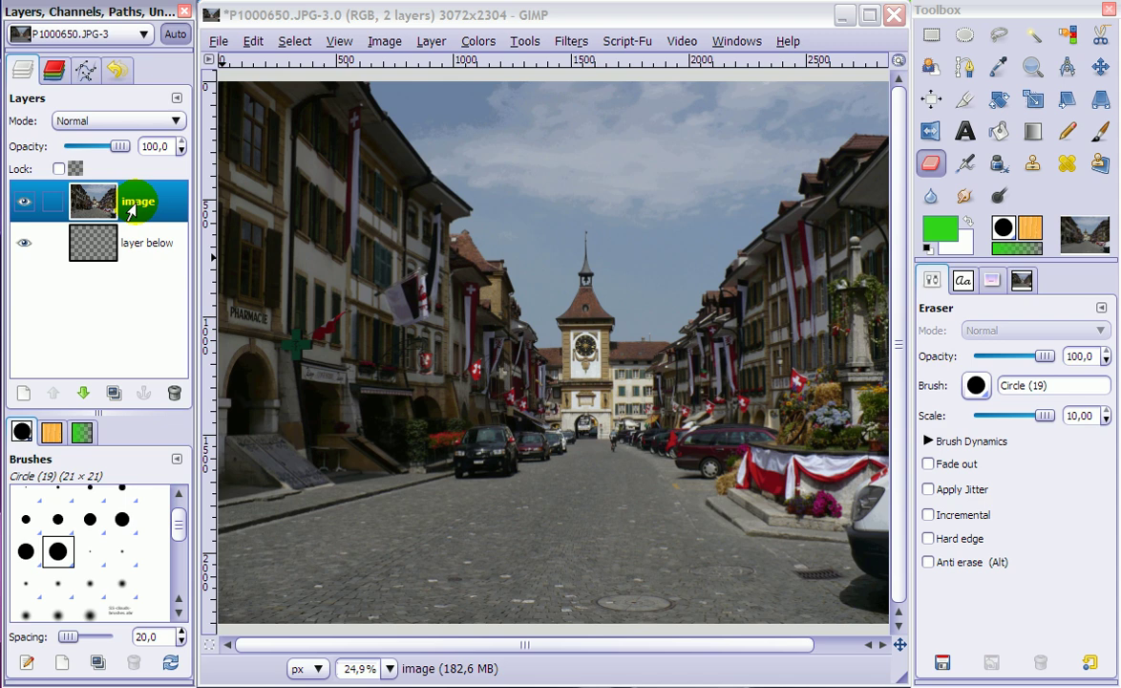
pyautogui.moveTo(554, 181)
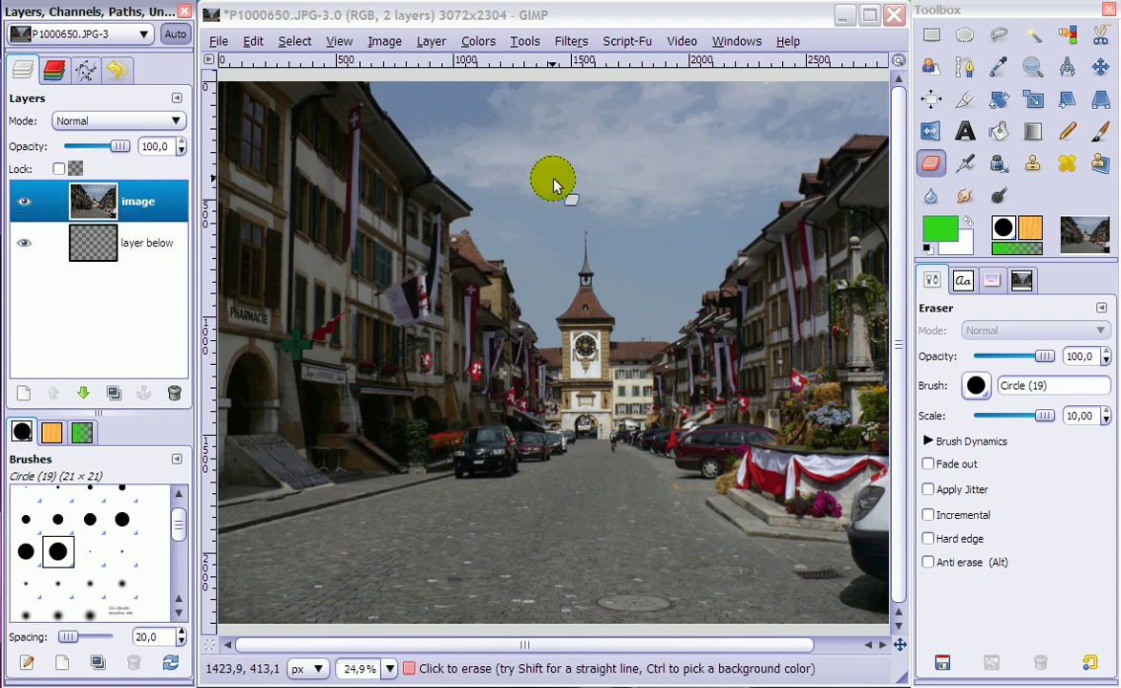
pyautogui.moveTo(554, 182); pyautogui.dragTo(659, 158)
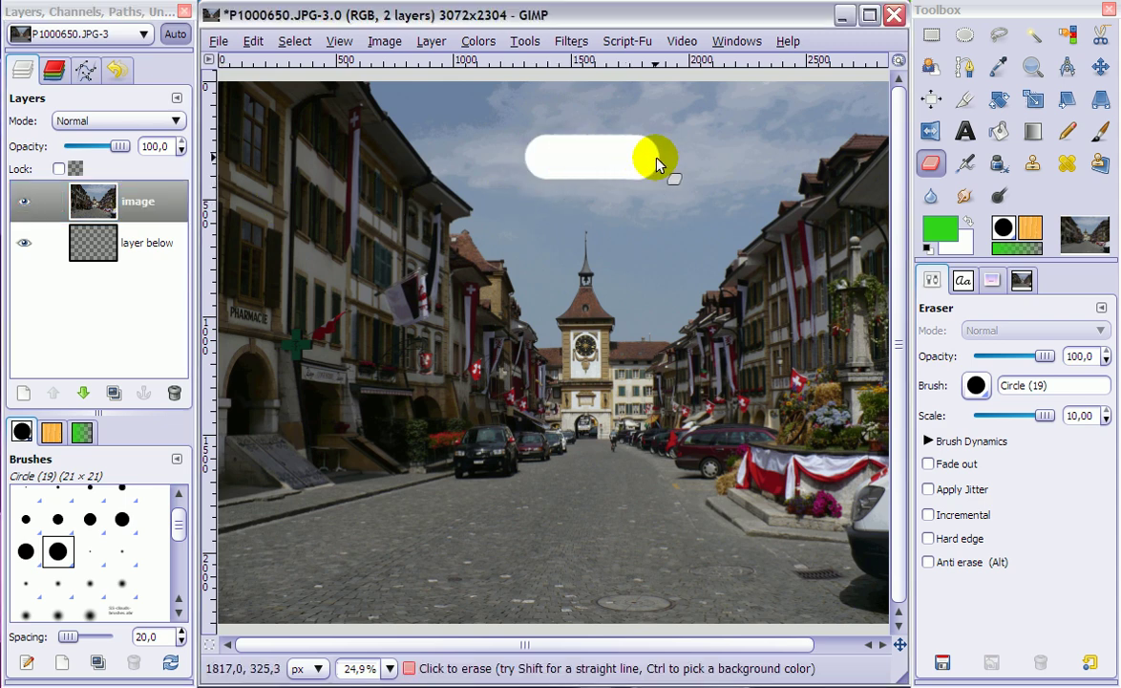
pyautogui.moveTo(650, 157); pyautogui.dragTo(668, 132)
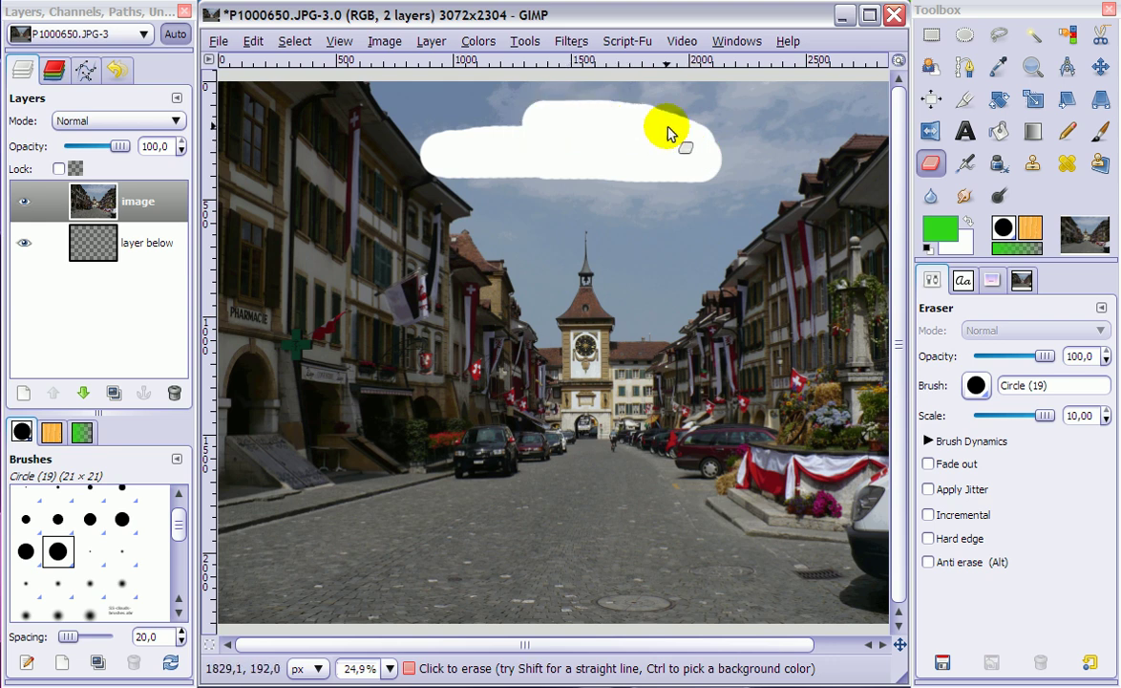
pyautogui.moveTo(669, 131); pyautogui.dragTo(638, 182)
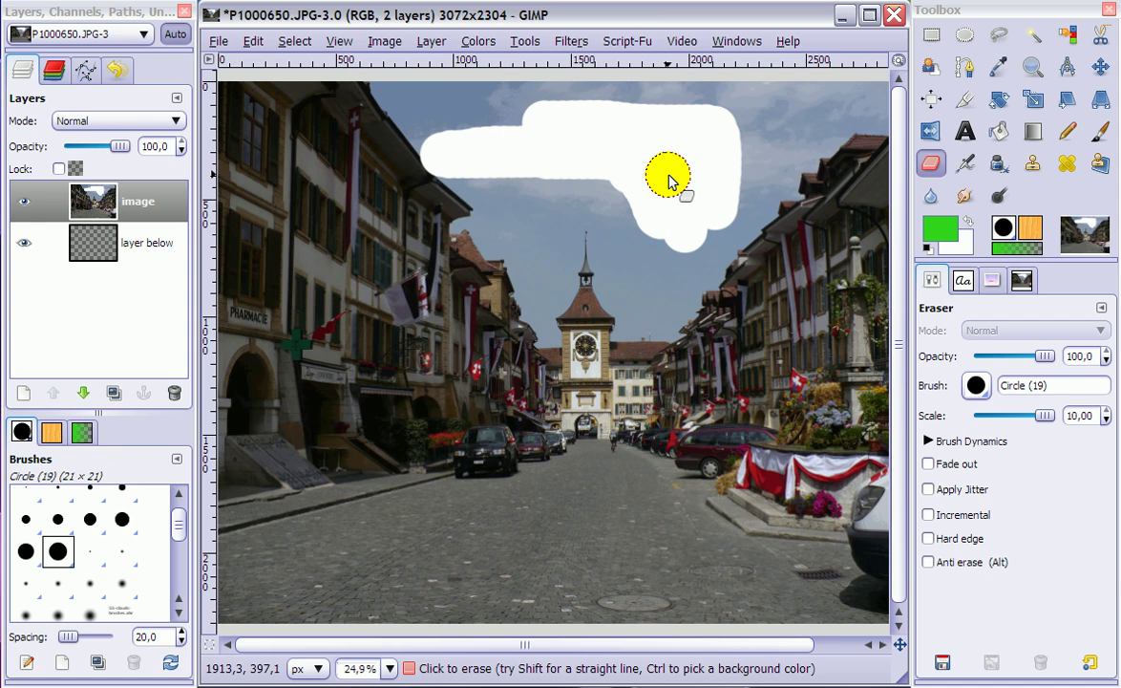
pyautogui.moveTo(675, 174)
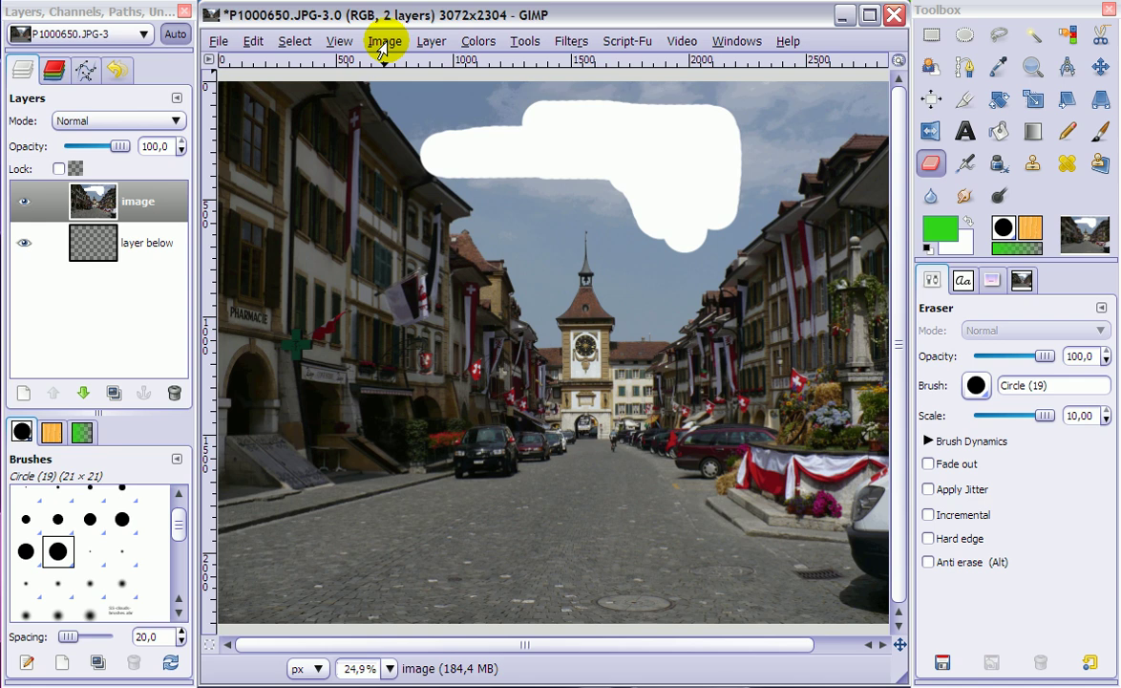
pyautogui.moveTo(431, 40)
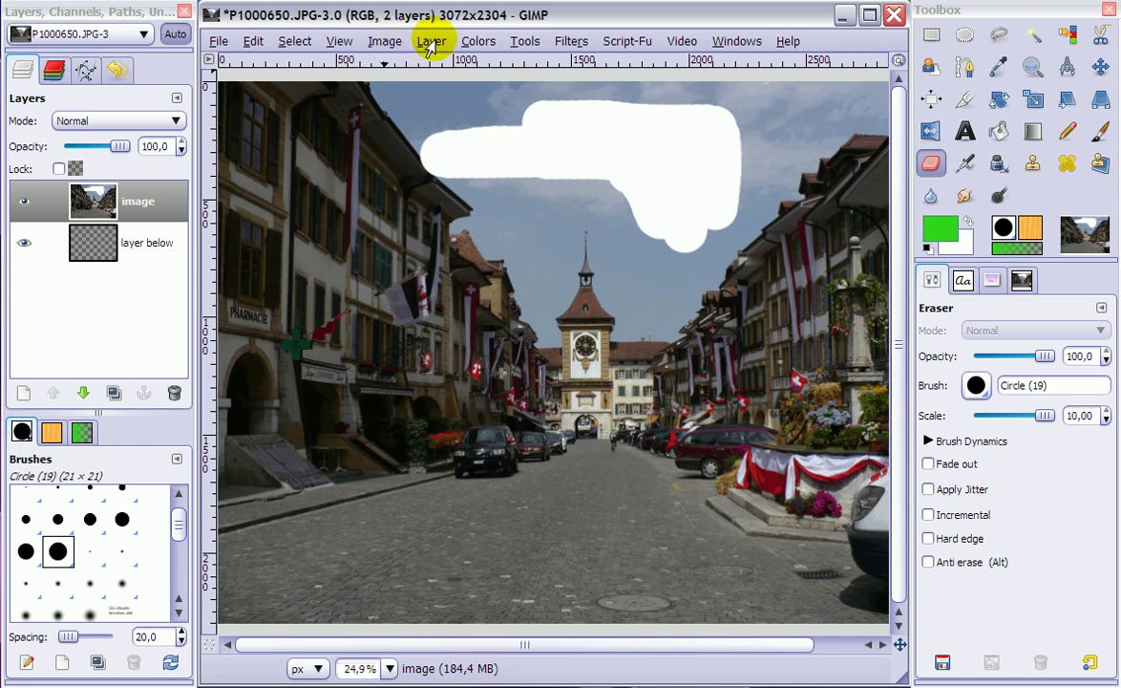
# Add an alpha channel to the image layer and erase the white sky patch to transparency.
pyautogui.click(432, 41)
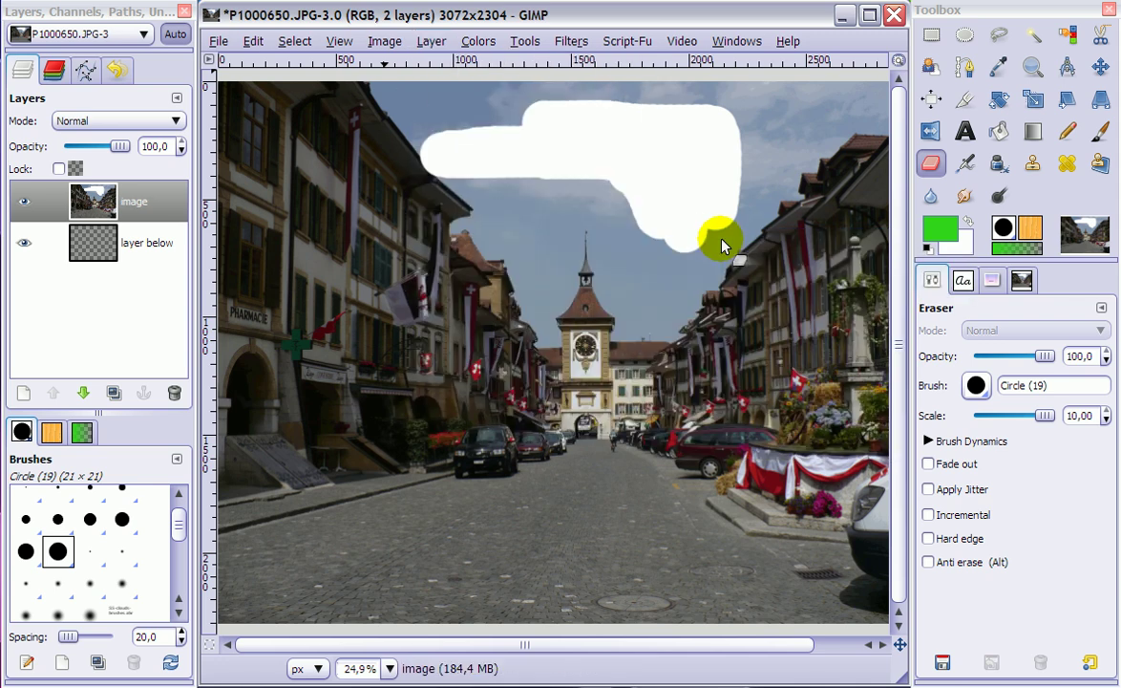
pyautogui.moveTo(721, 239); pyautogui.dragTo(673, 186)
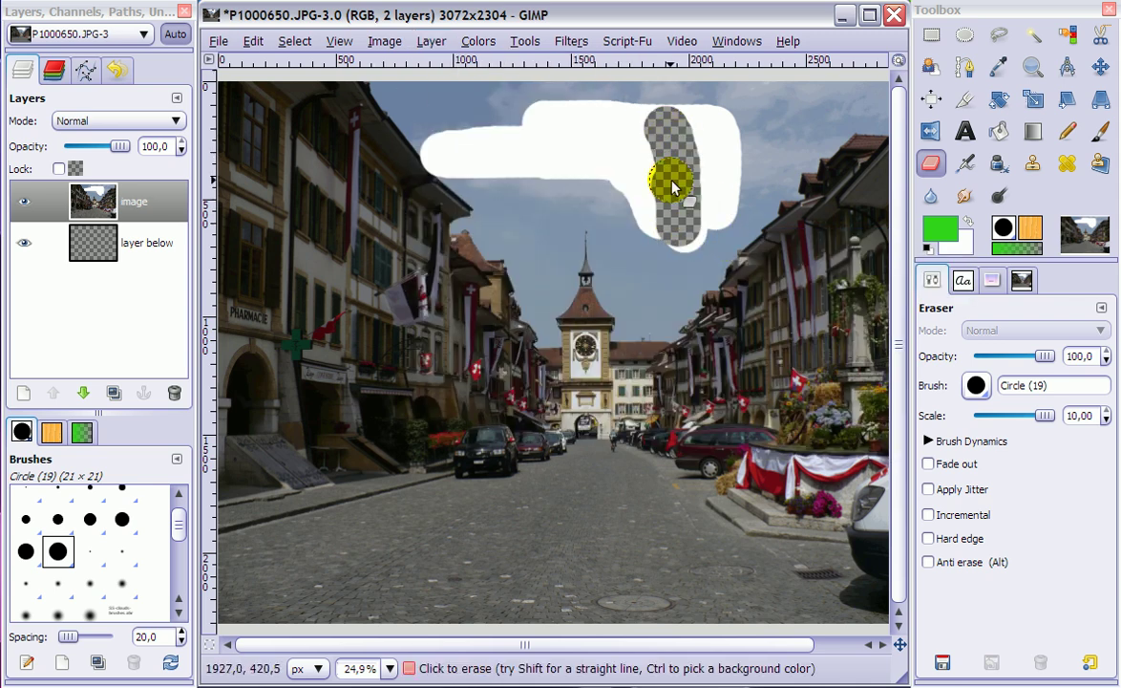
pyautogui.moveTo(673, 186); pyautogui.dragTo(611, 144)
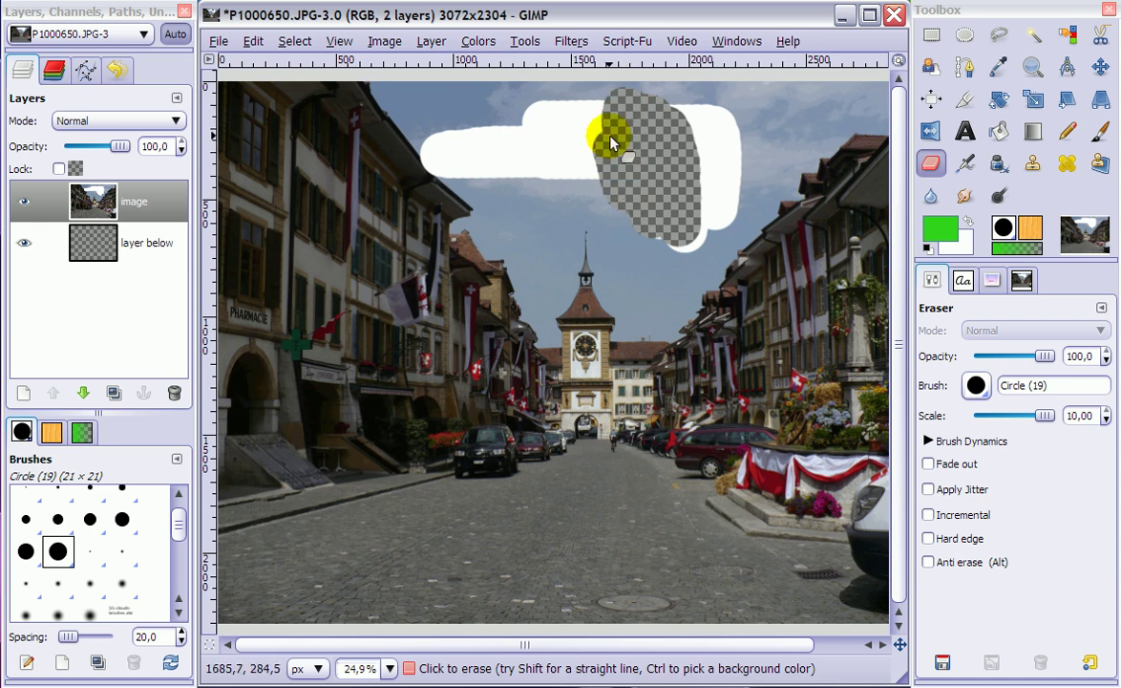
pyautogui.moveTo(611, 139); pyautogui.dragTo(547, 131)
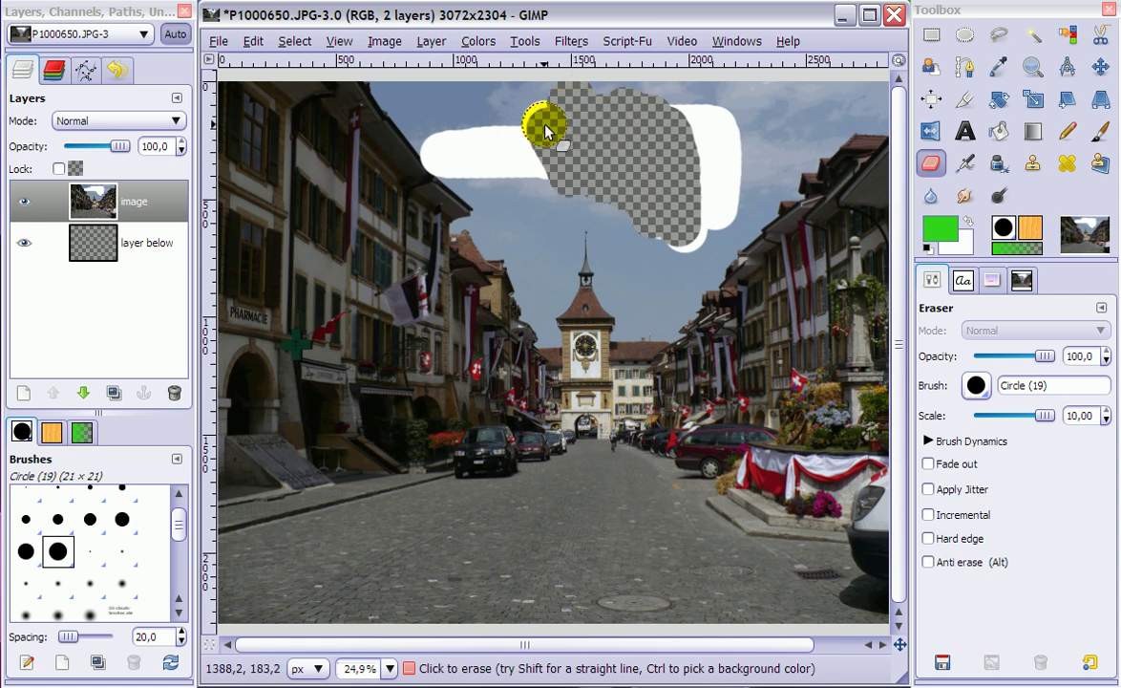
pyautogui.moveTo(545, 129); pyautogui.dragTo(702, 138)
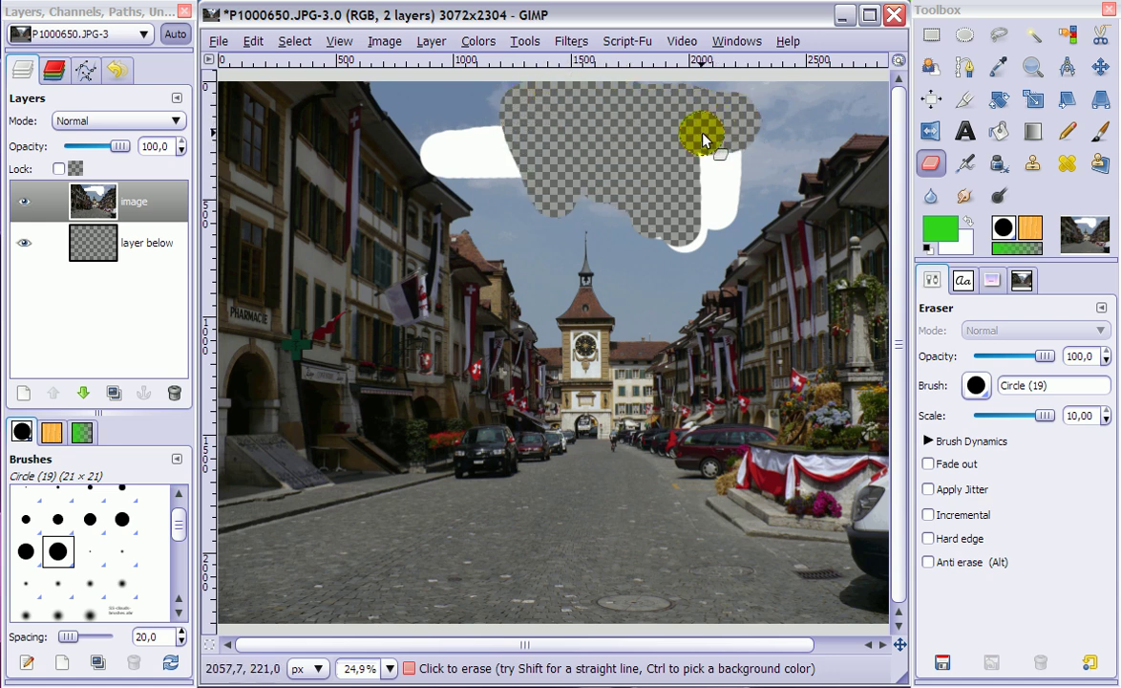
pyautogui.moveTo(702, 137); pyautogui.dragTo(683, 238)
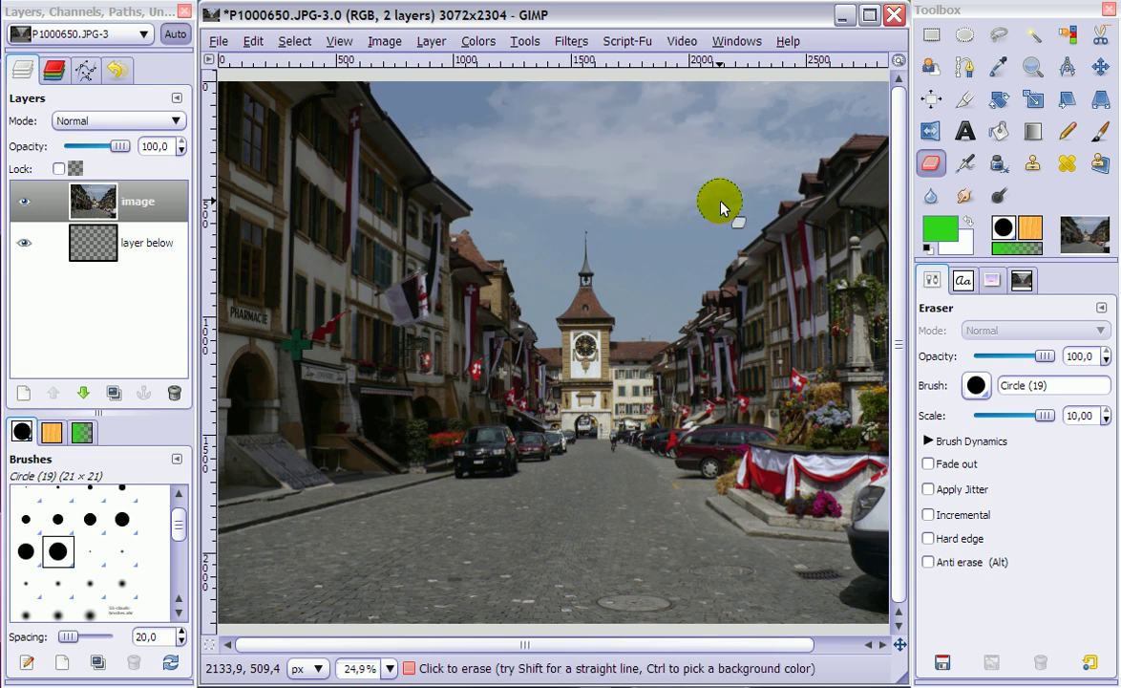
# Draw a tall rectangle selection around the clock tower and street.
pyautogui.click(931, 34)
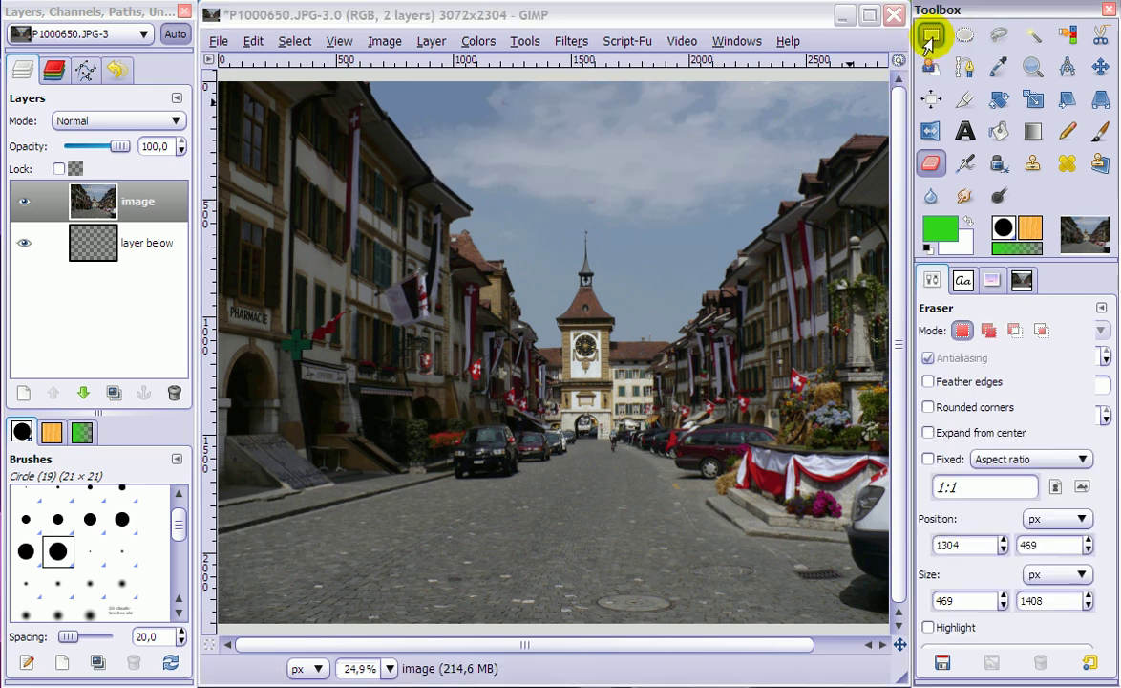
pyautogui.moveTo(523, 206); pyautogui.dragTo(628, 511)
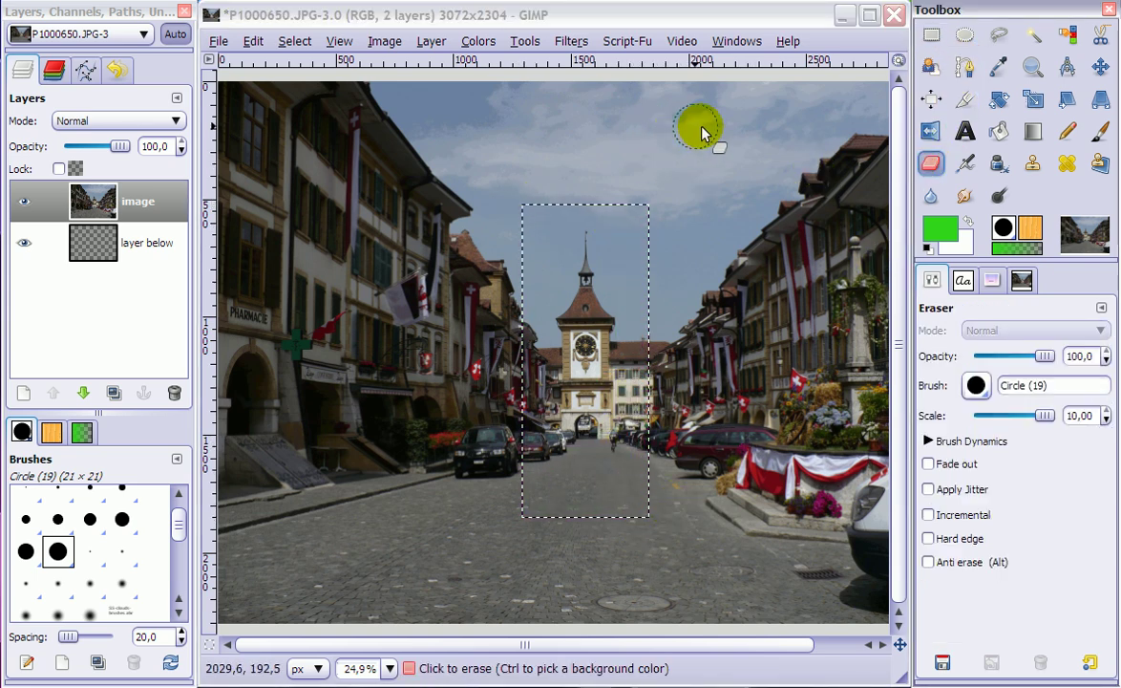
pyautogui.moveTo(752, 154)
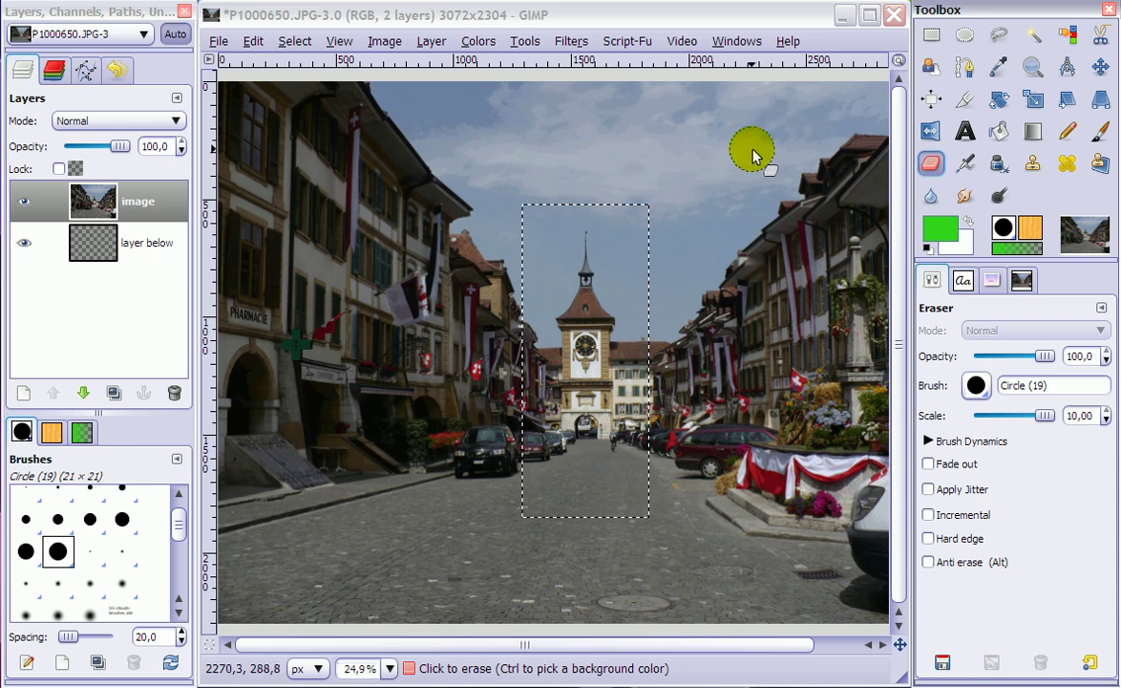
pyautogui.moveTo(597, 134)
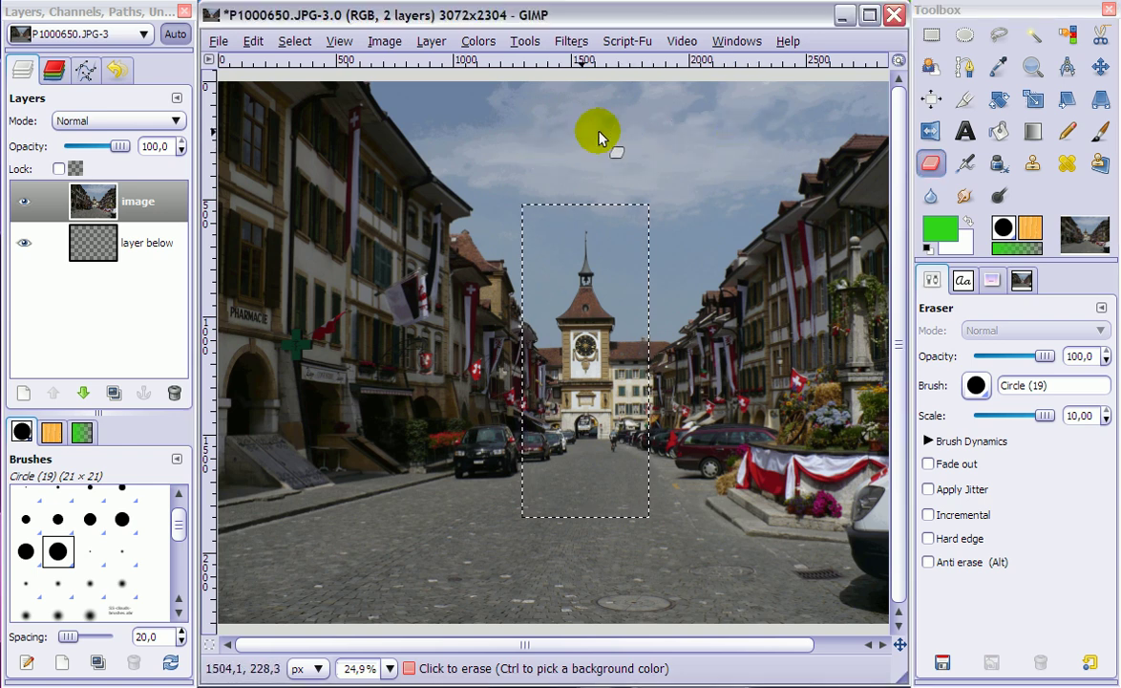
pyautogui.moveTo(668, 91)
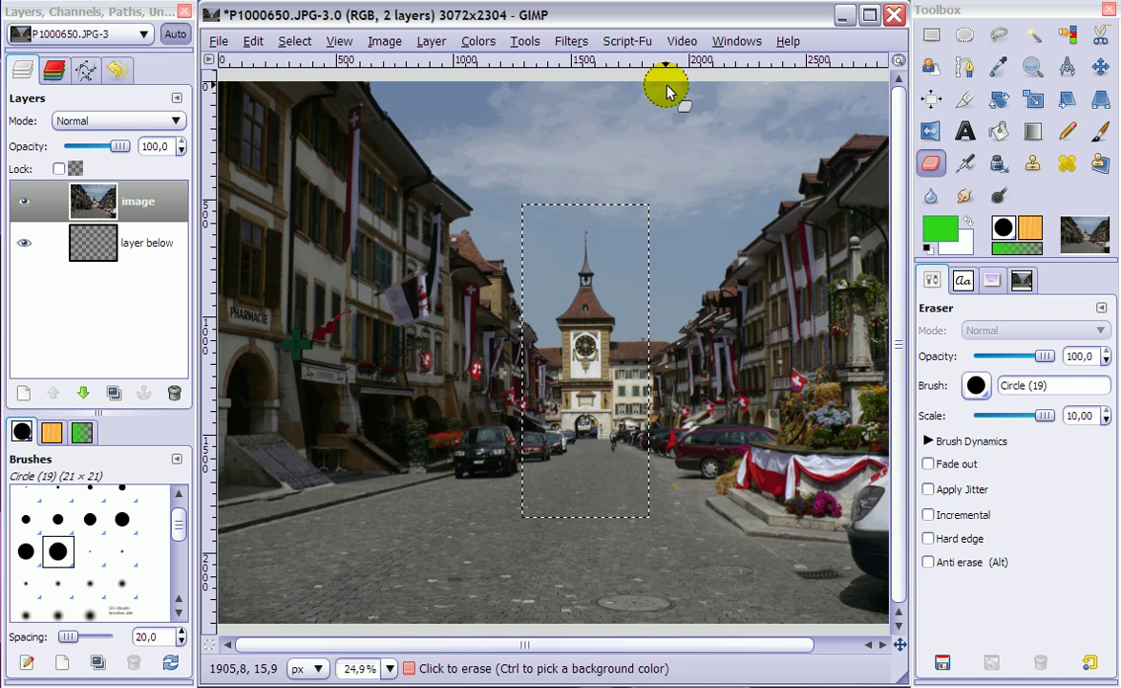
# Erase the upper sky and clock face inside the rectangle selection, leaving white patches.
pyautogui.moveTo(668, 91); pyautogui.dragTo(730, 249)
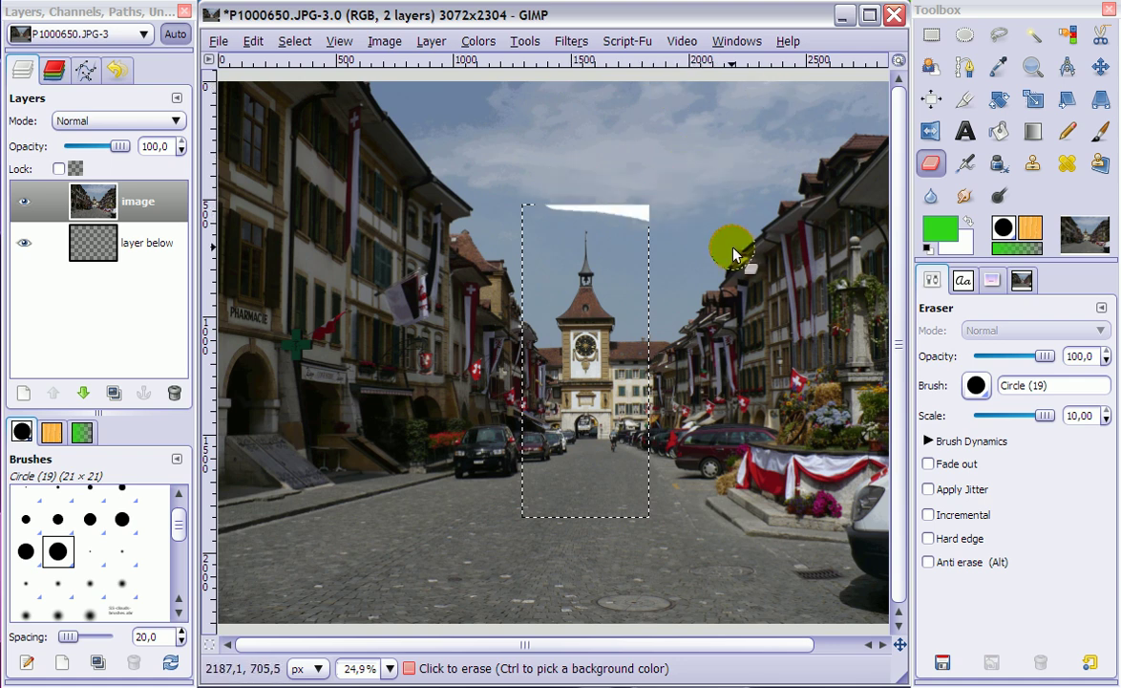
pyautogui.moveTo(735, 253); pyautogui.dragTo(621, 205)
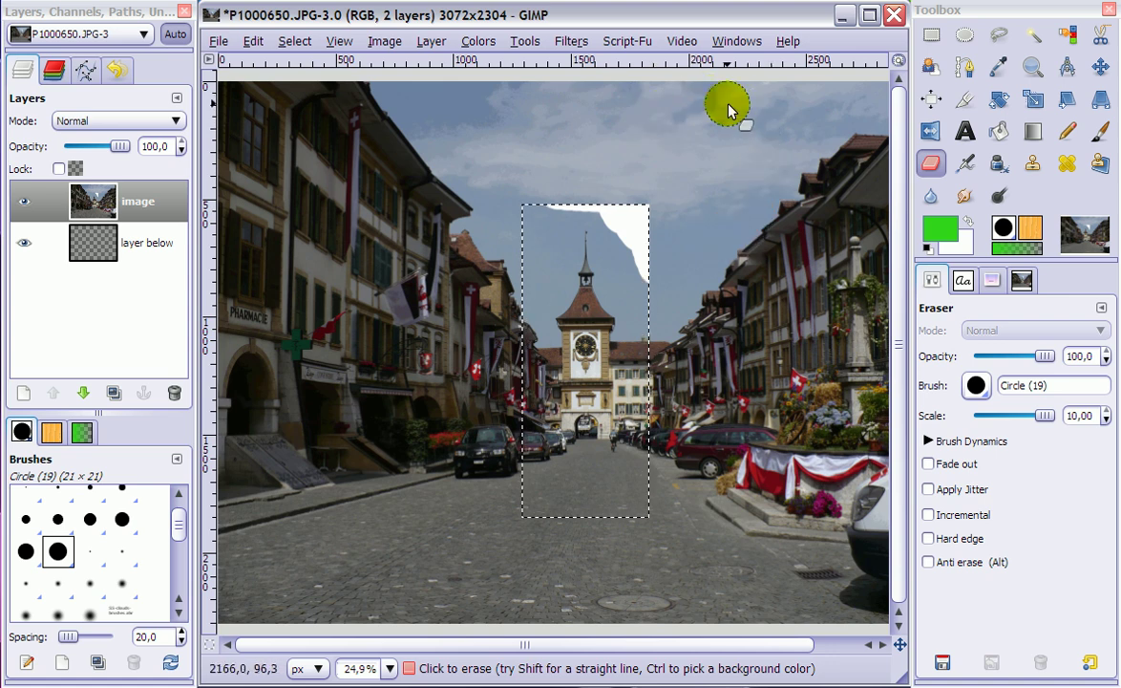
pyautogui.moveTo(714, 212)
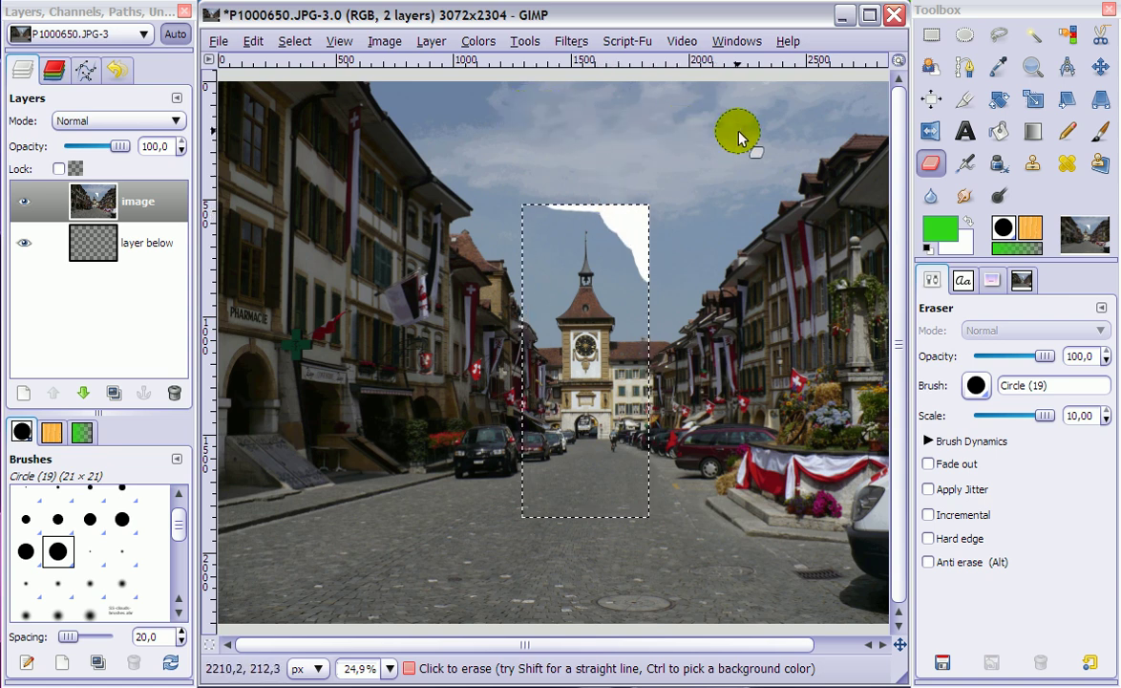
pyautogui.moveTo(669, 144)
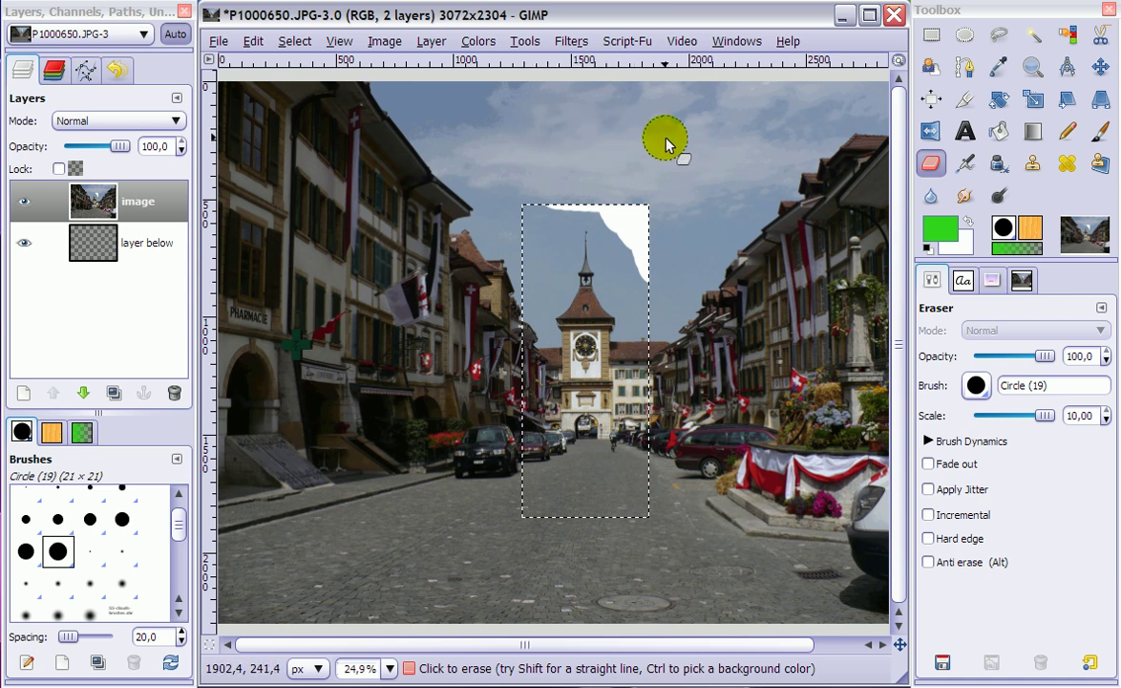
pyautogui.moveTo(669, 138); pyautogui.dragTo(601, 331)
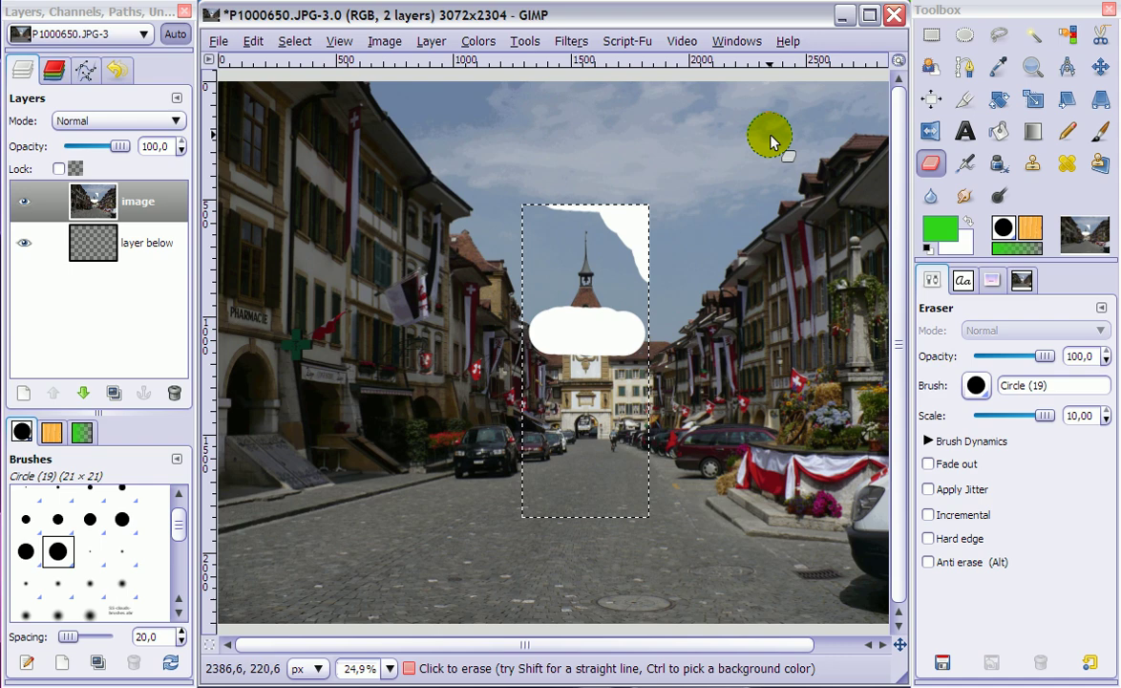
pyautogui.moveTo(319, 129)
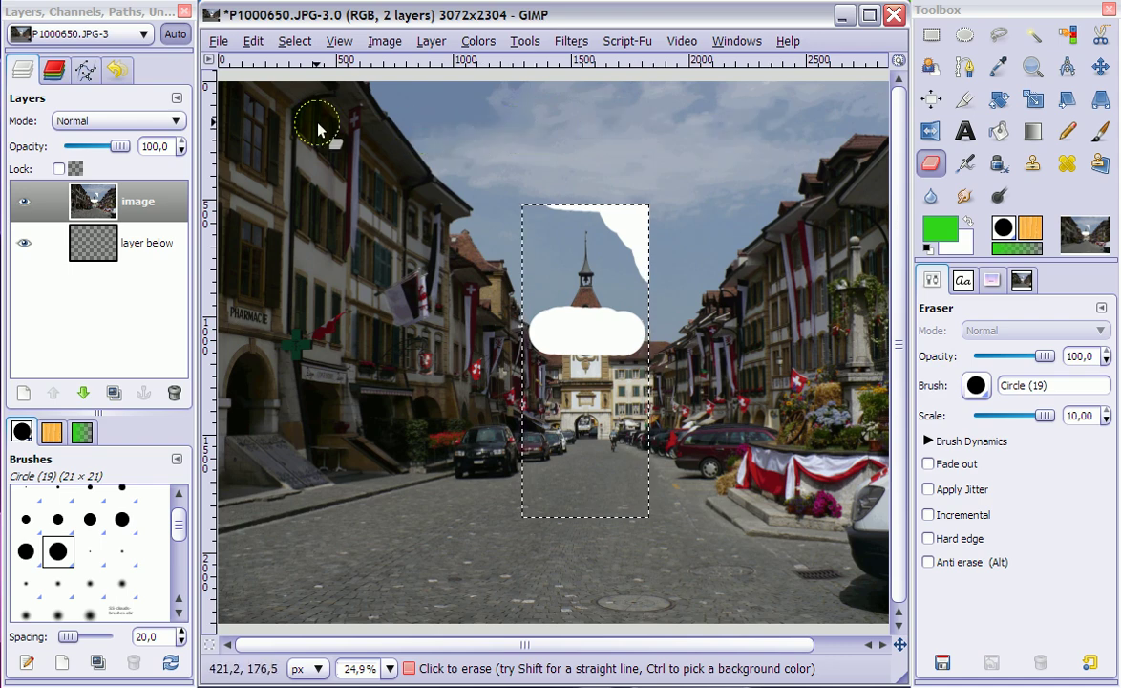
pyautogui.click(294, 40)
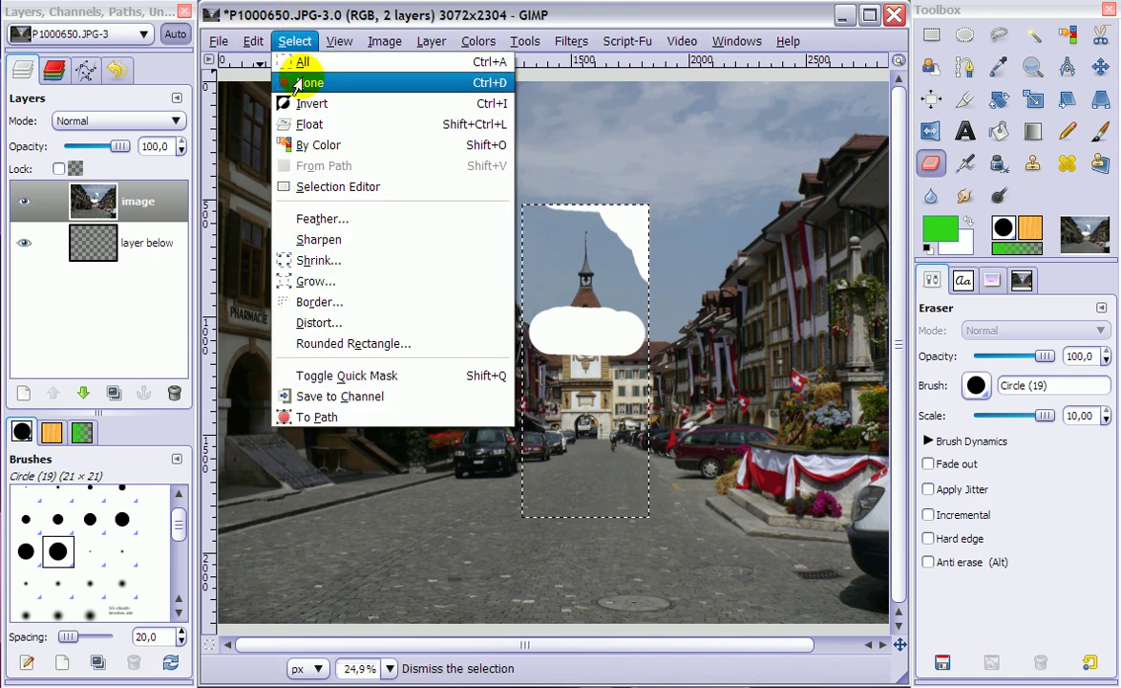
# Remove the selection with Select > None and erase a large white patch across the sky.
pyautogui.click(310, 82)
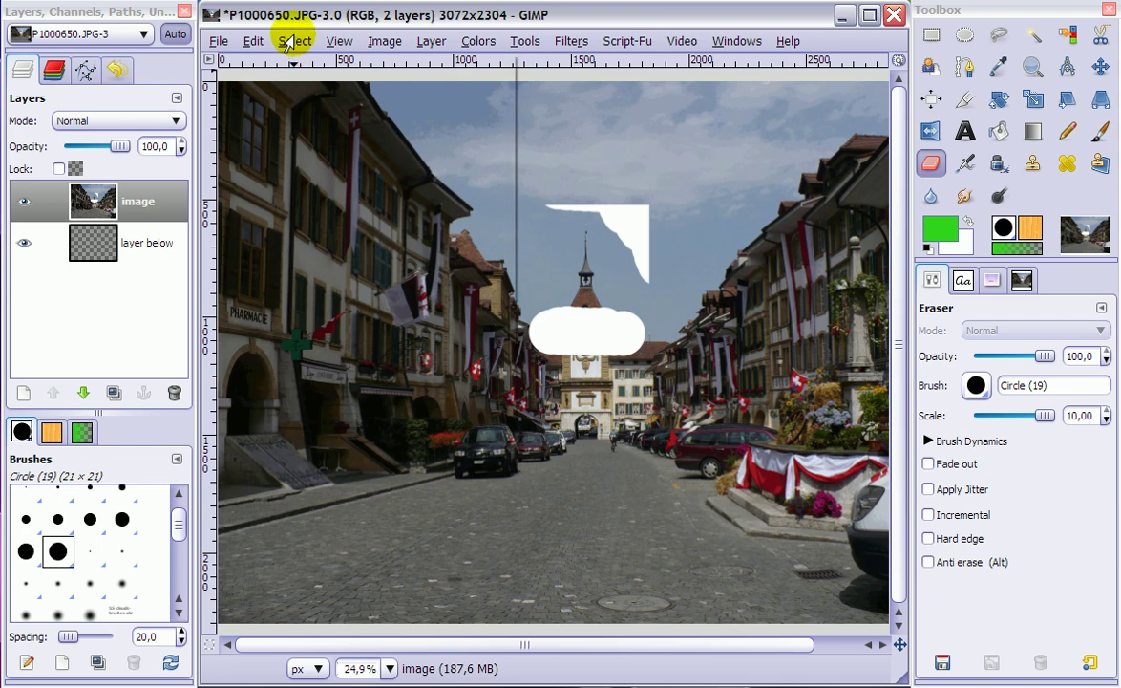
pyautogui.moveTo(619, 131)
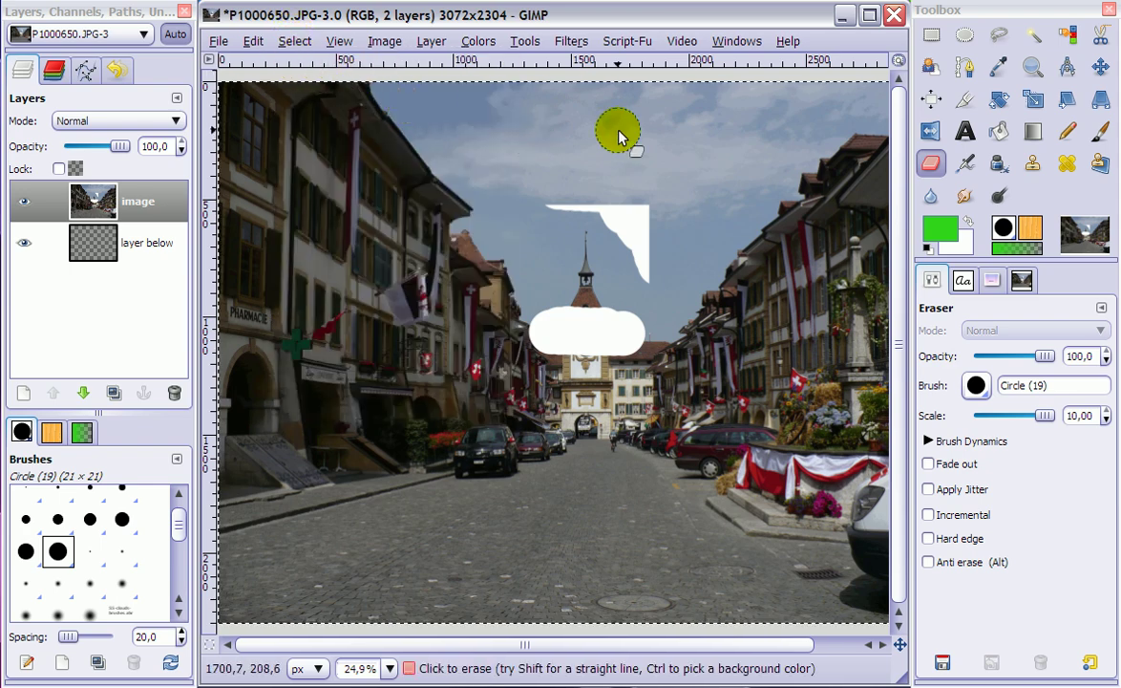
pyautogui.moveTo(619, 132); pyautogui.dragTo(687, 179)
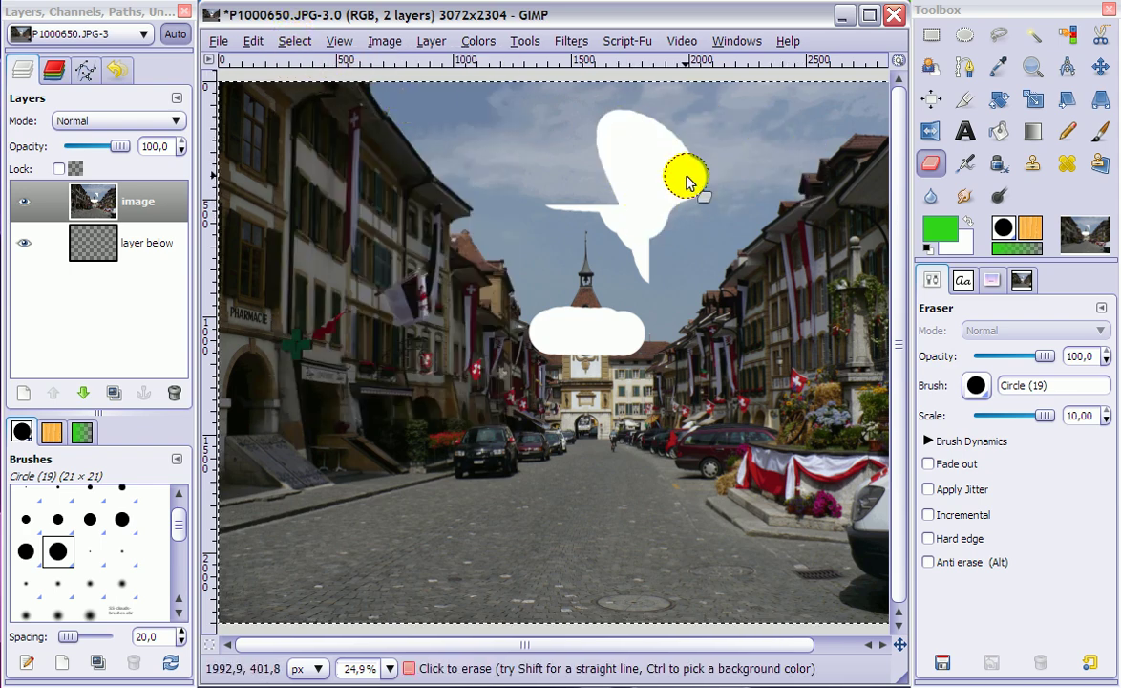
pyautogui.moveTo(672, 208)
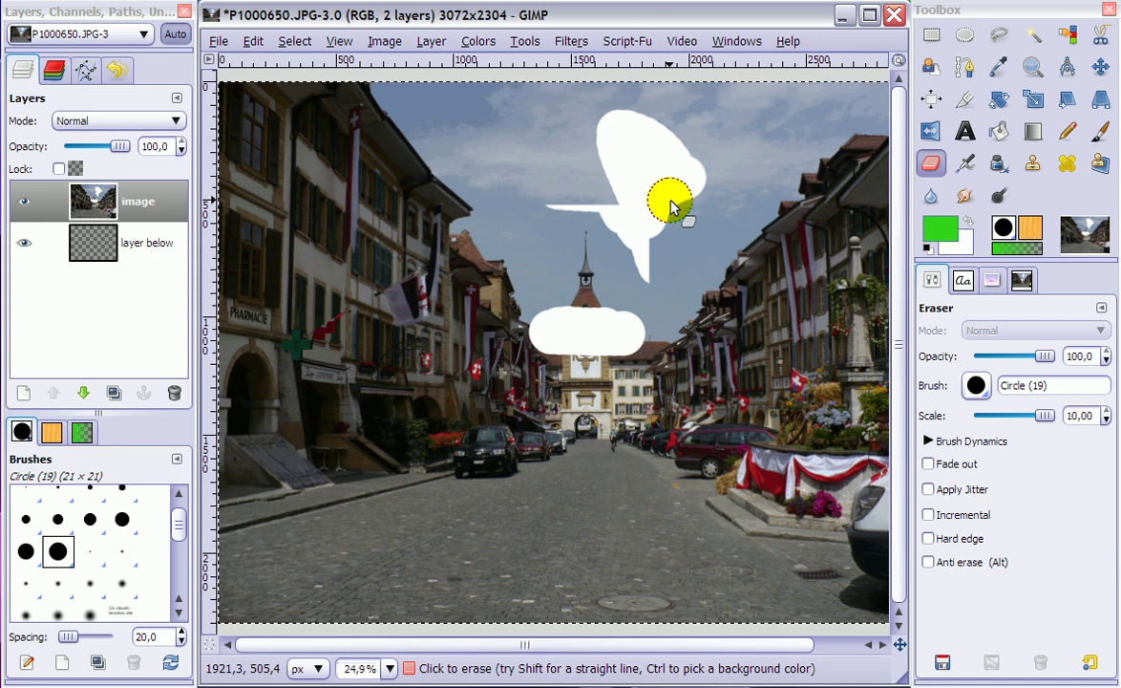
pyautogui.click(668, 191)
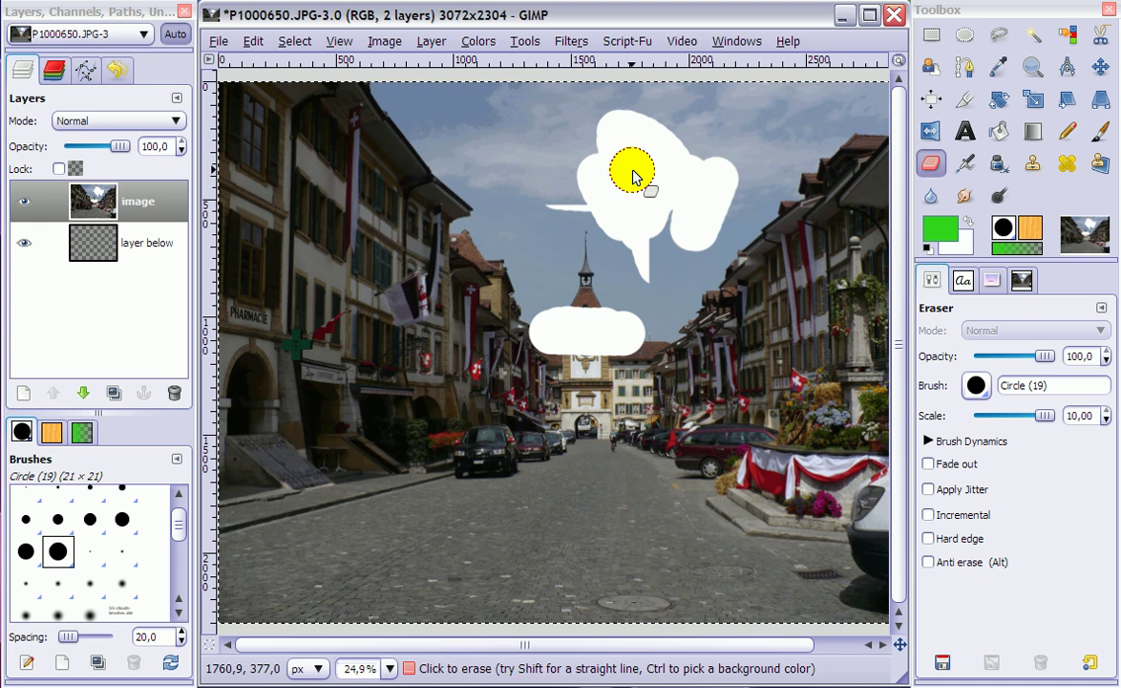
pyautogui.moveTo(642, 191)
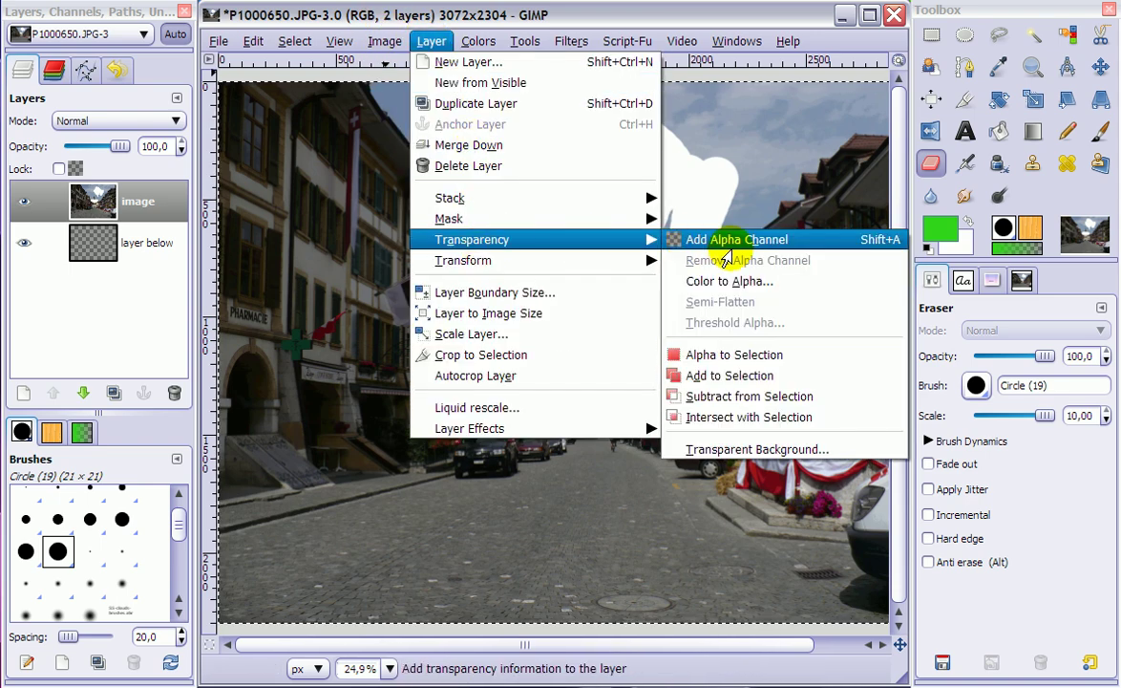
# Add an alpha channel to the photo layer and erase sky strips to a transparent checkerboard.
pyautogui.click(736, 238)
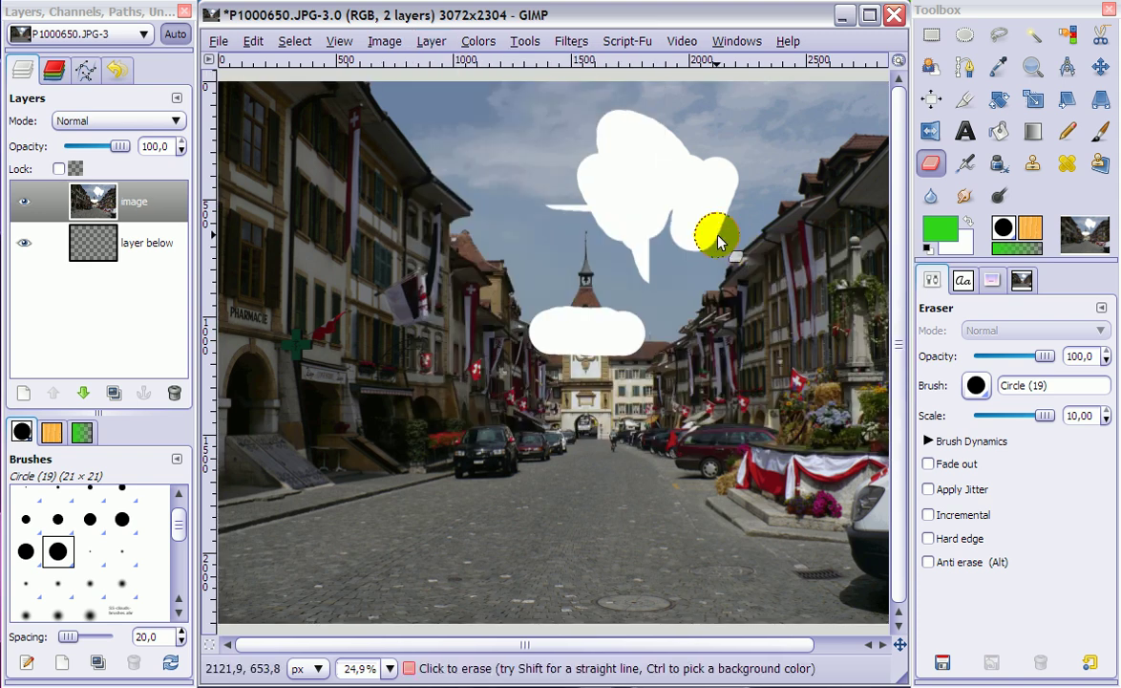
pyautogui.moveTo(716, 237); pyautogui.dragTo(688, 181)
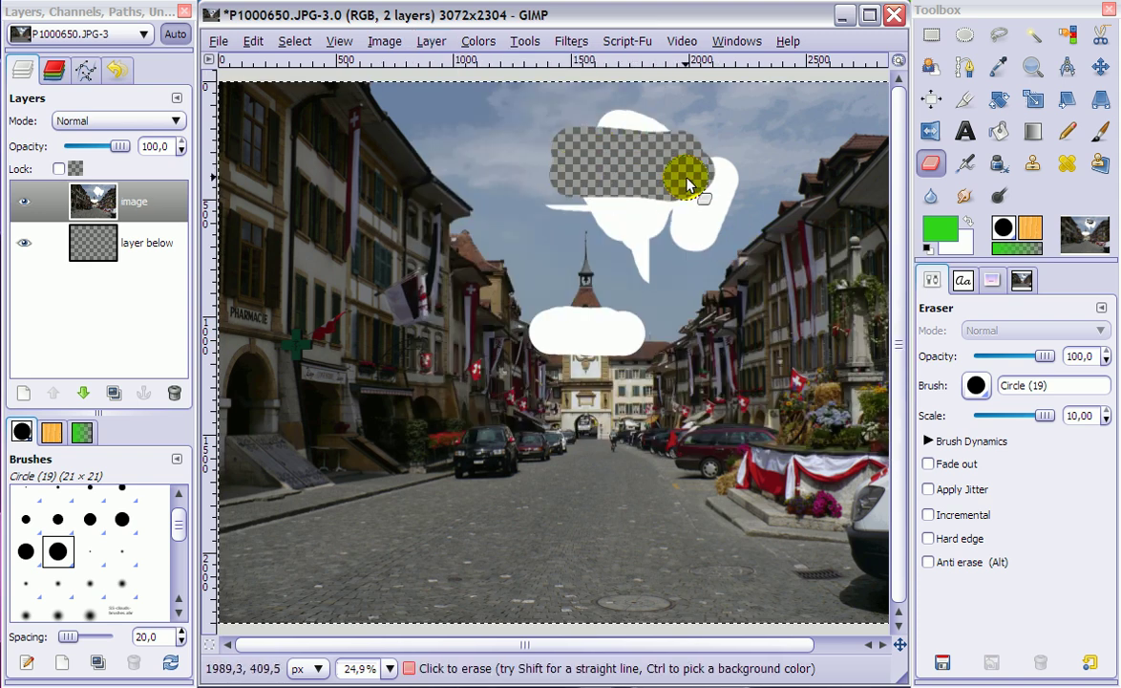
pyautogui.moveTo(688, 181); pyautogui.dragTo(592, 195)
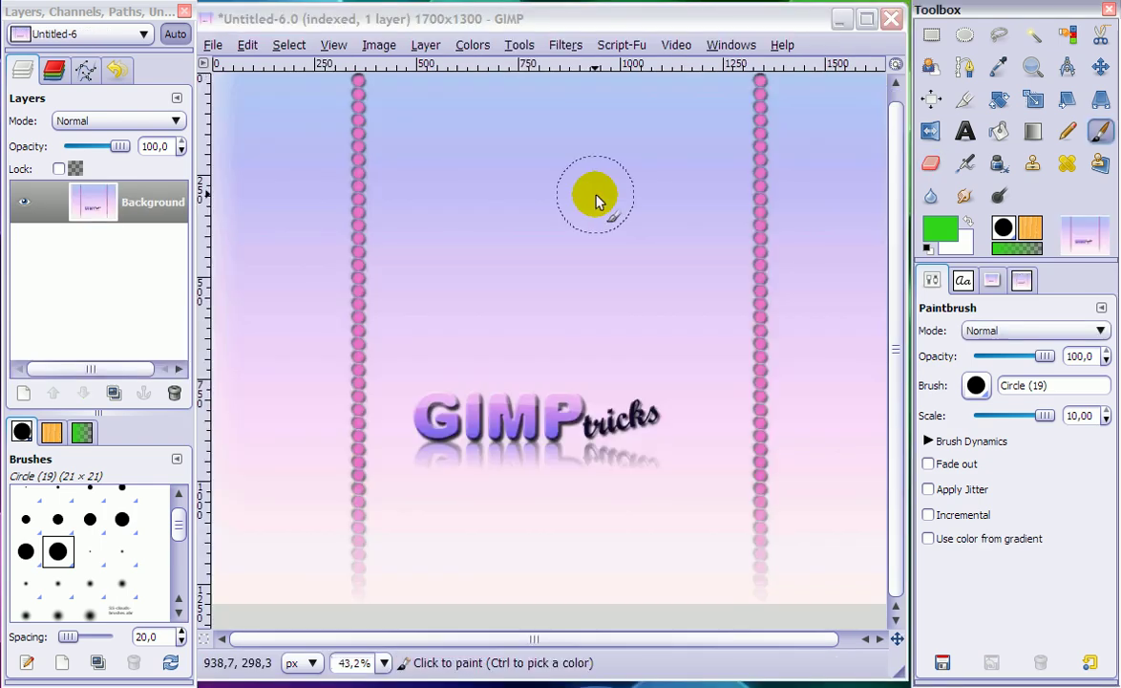
pyautogui.moveTo(579, 189)
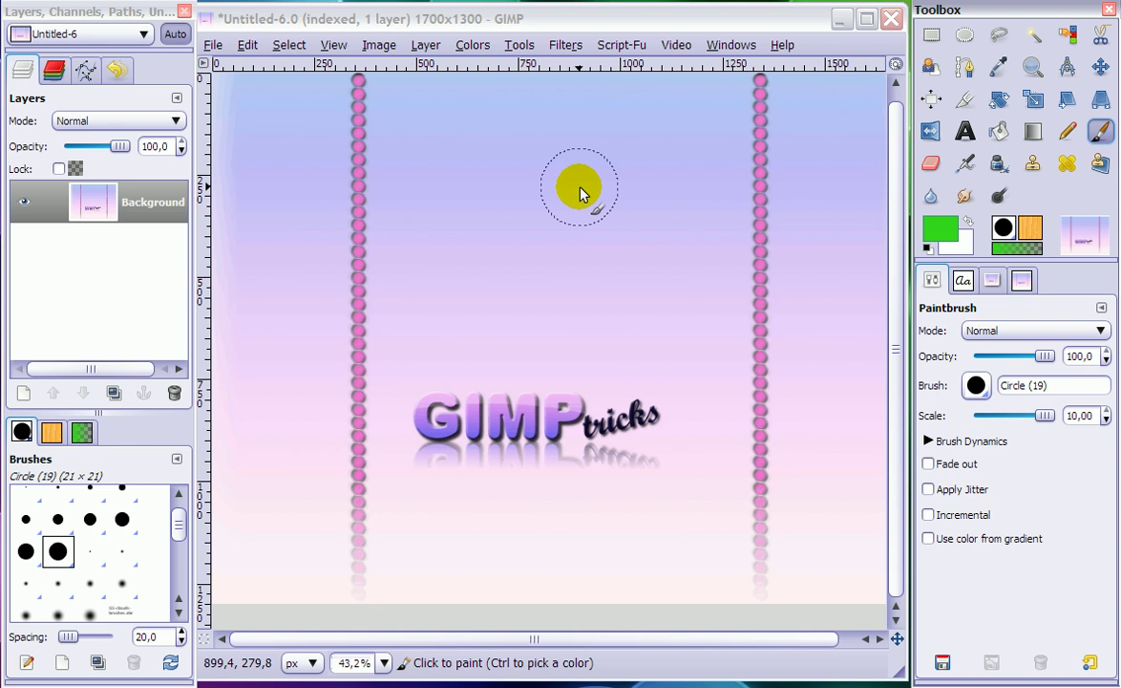
pyautogui.moveTo(559, 210)
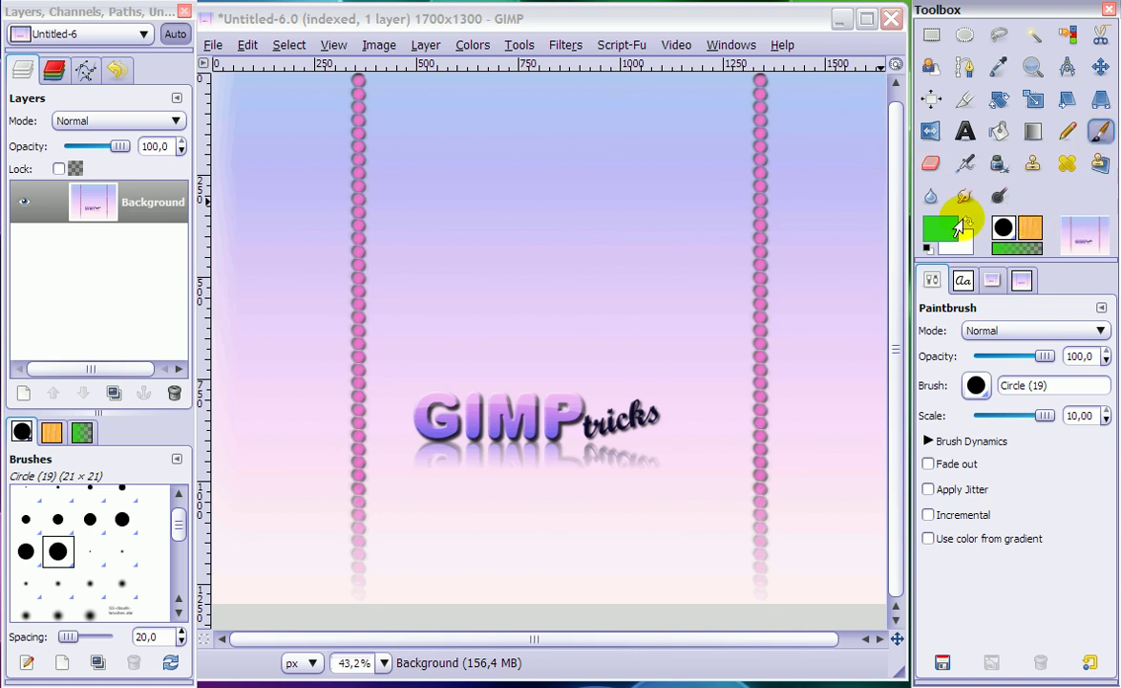
# Confirm bright green as the foreground colour in the colour dialog.
pyautogui.doubleClick(945, 227)
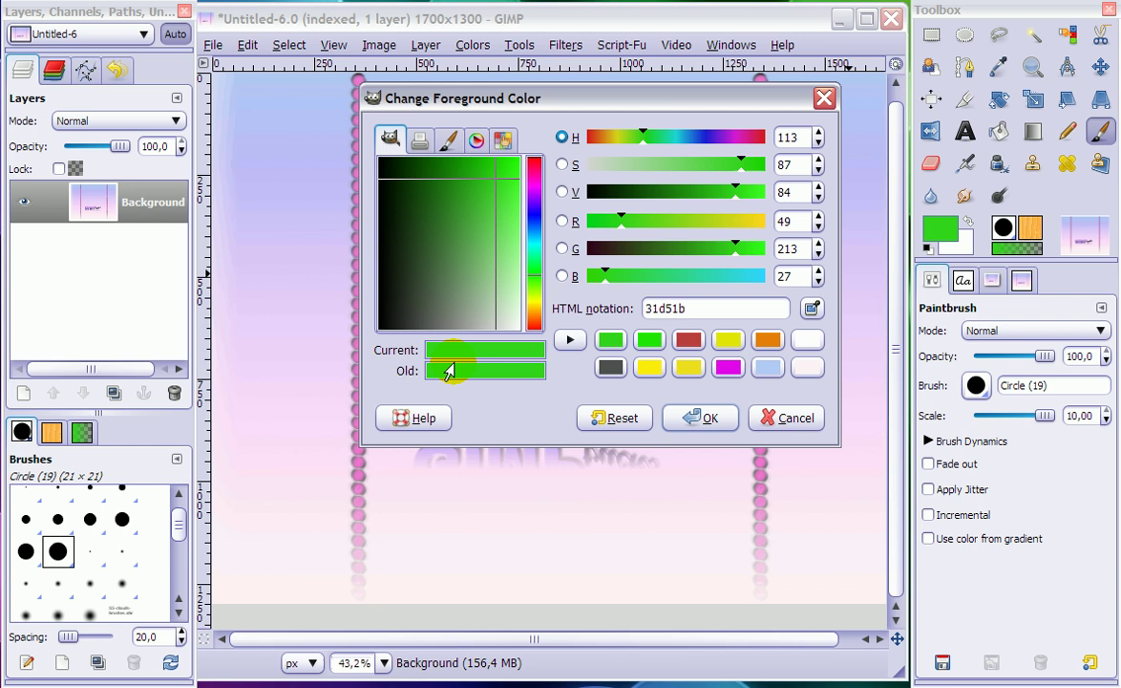
pyautogui.moveTo(700, 418)
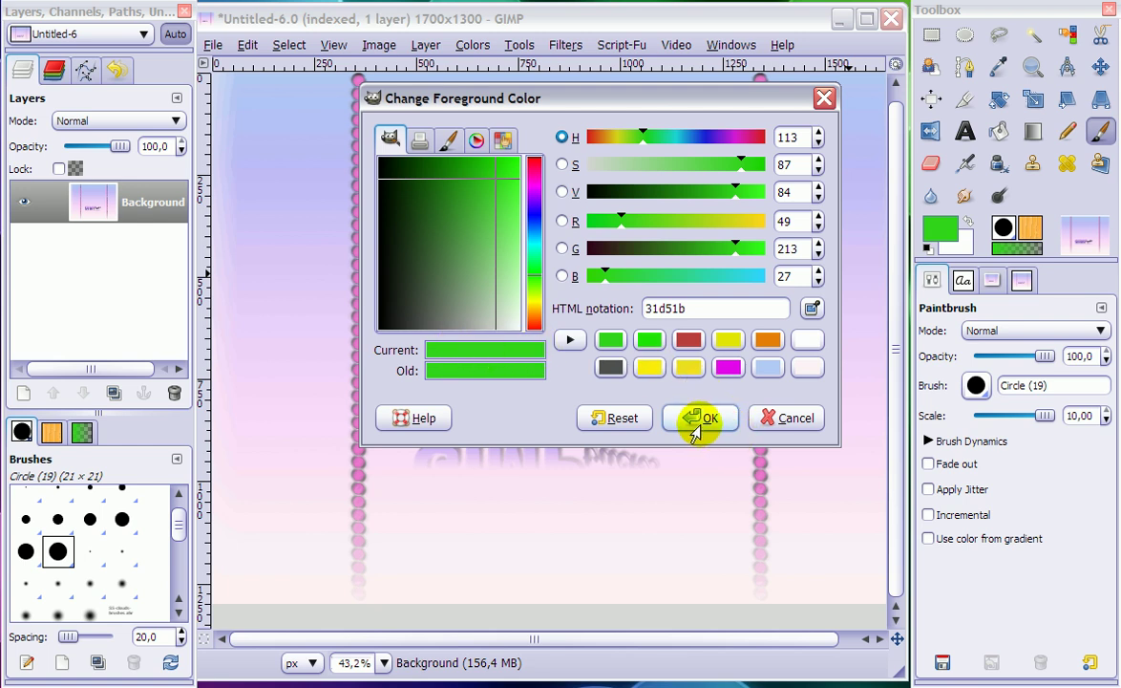
pyautogui.click(700, 418)
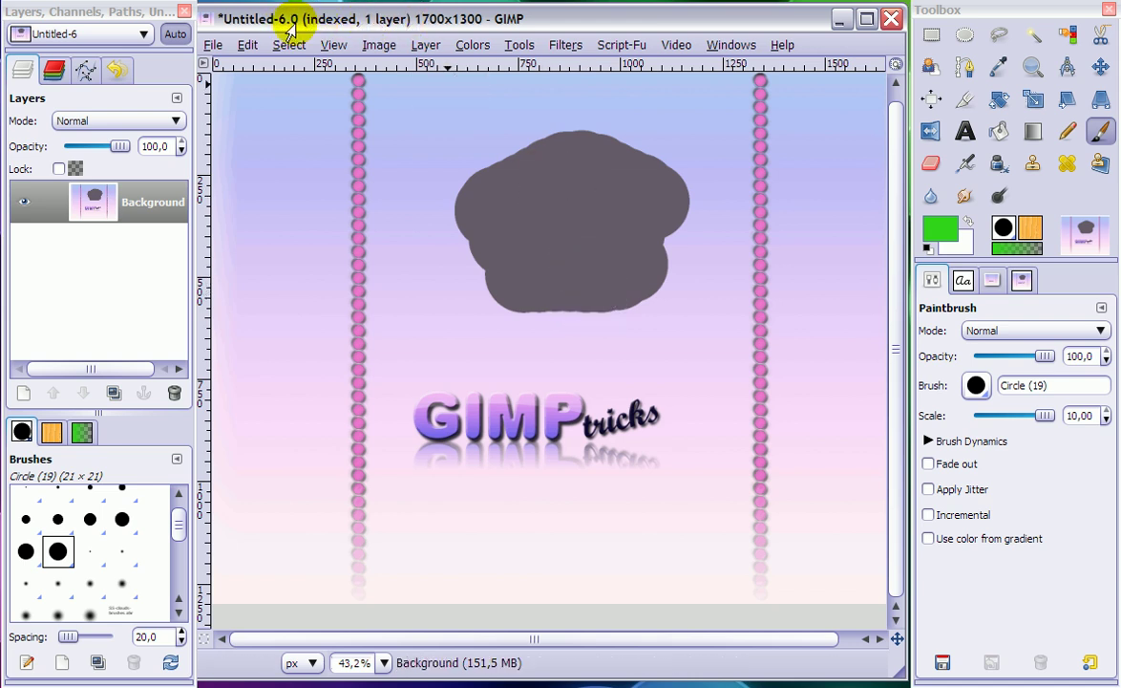
pyautogui.moveTo(310, 20)
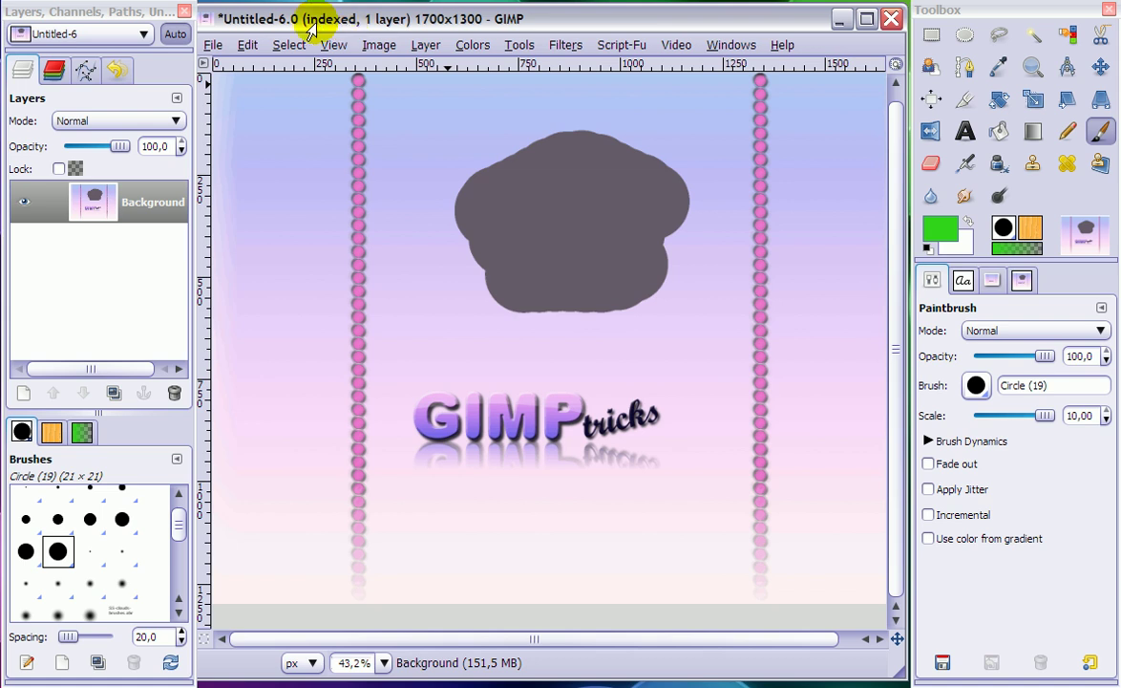
pyautogui.moveTo(344, 26)
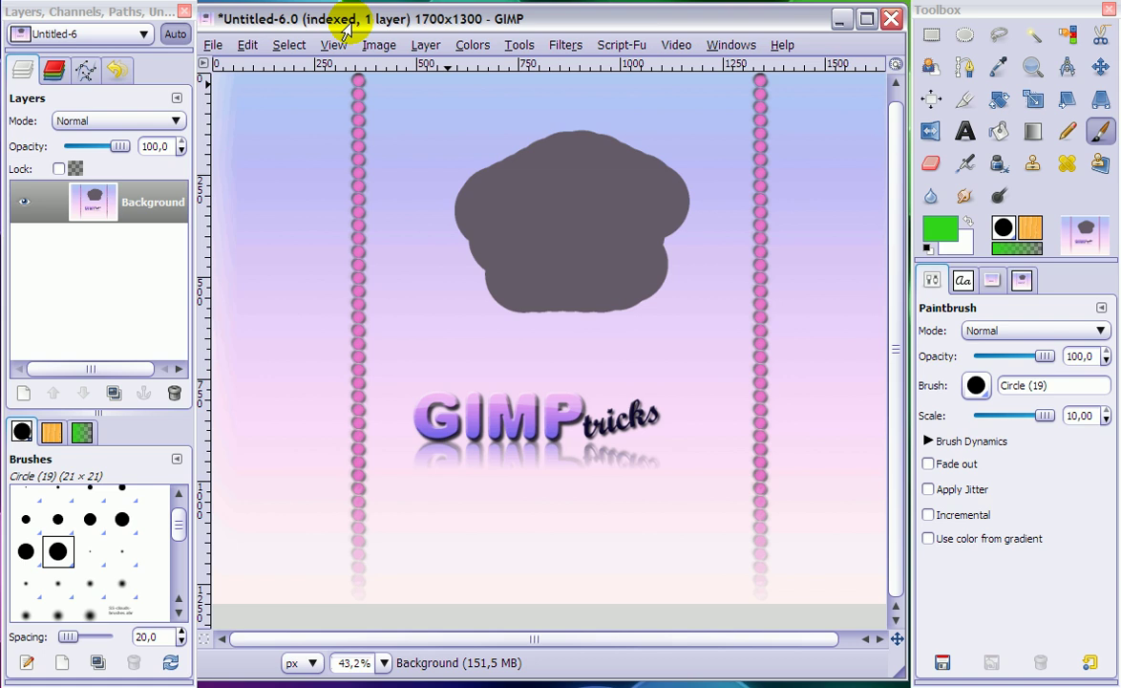
pyautogui.moveTo(939, 229)
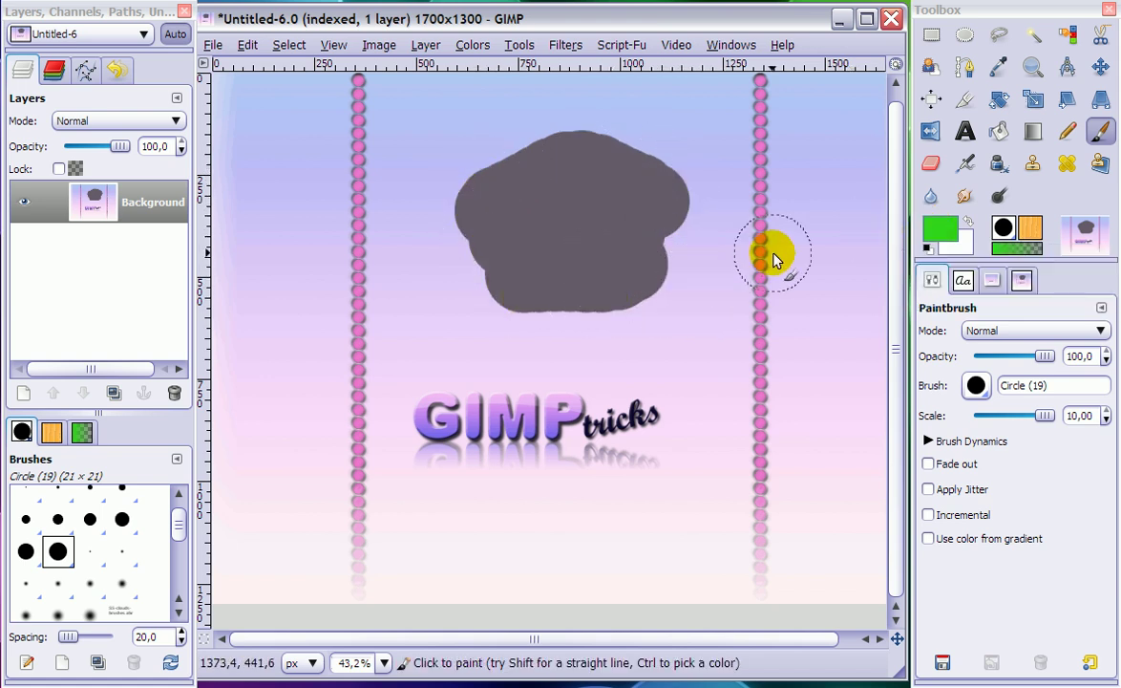
pyautogui.moveTo(939, 228)
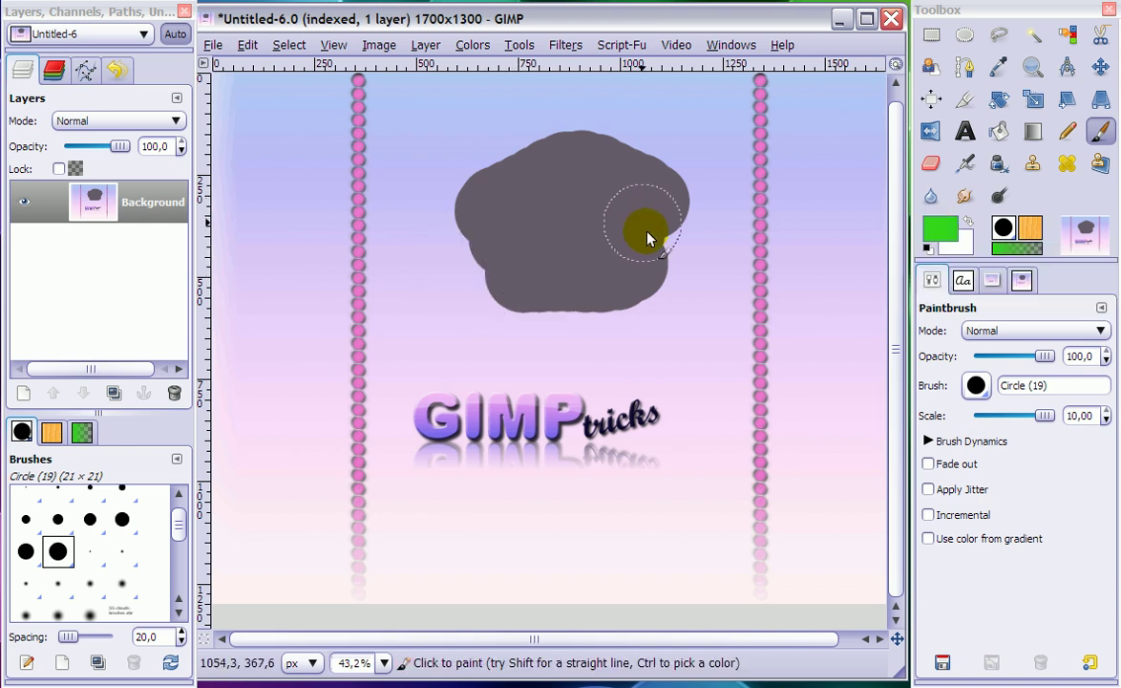
pyautogui.moveTo(654, 243)
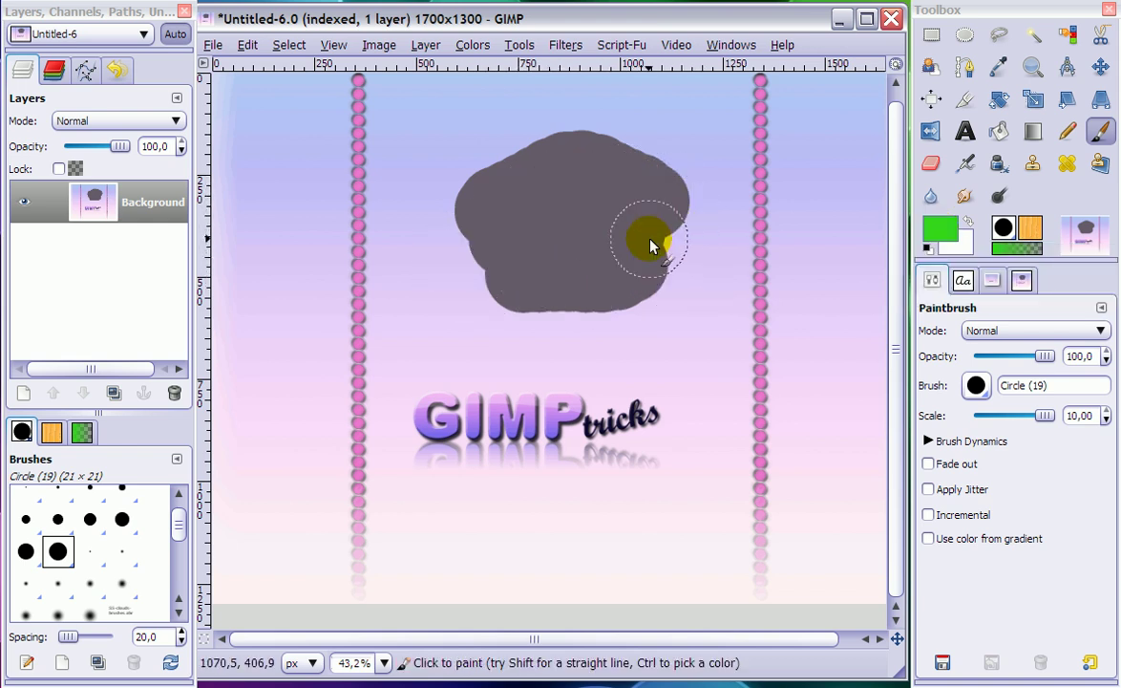
pyautogui.click(379, 45)
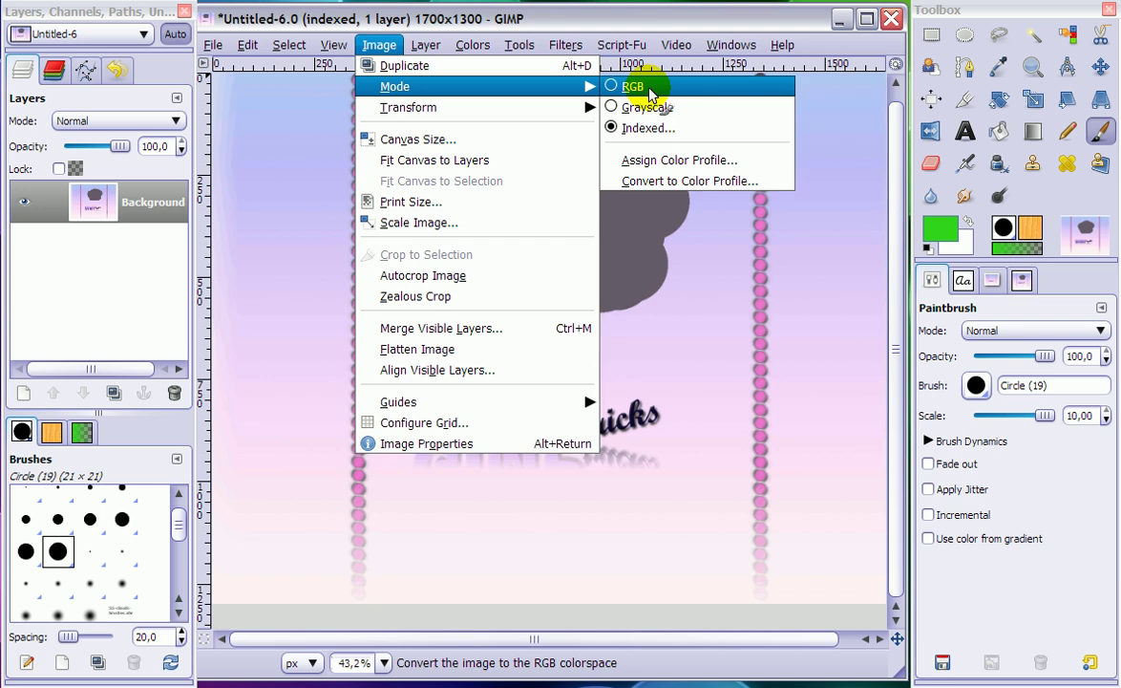
# Switch the 'GIMP tricks' image to RGB mode and brush green over the grey blob.
pyautogui.click(632, 86)
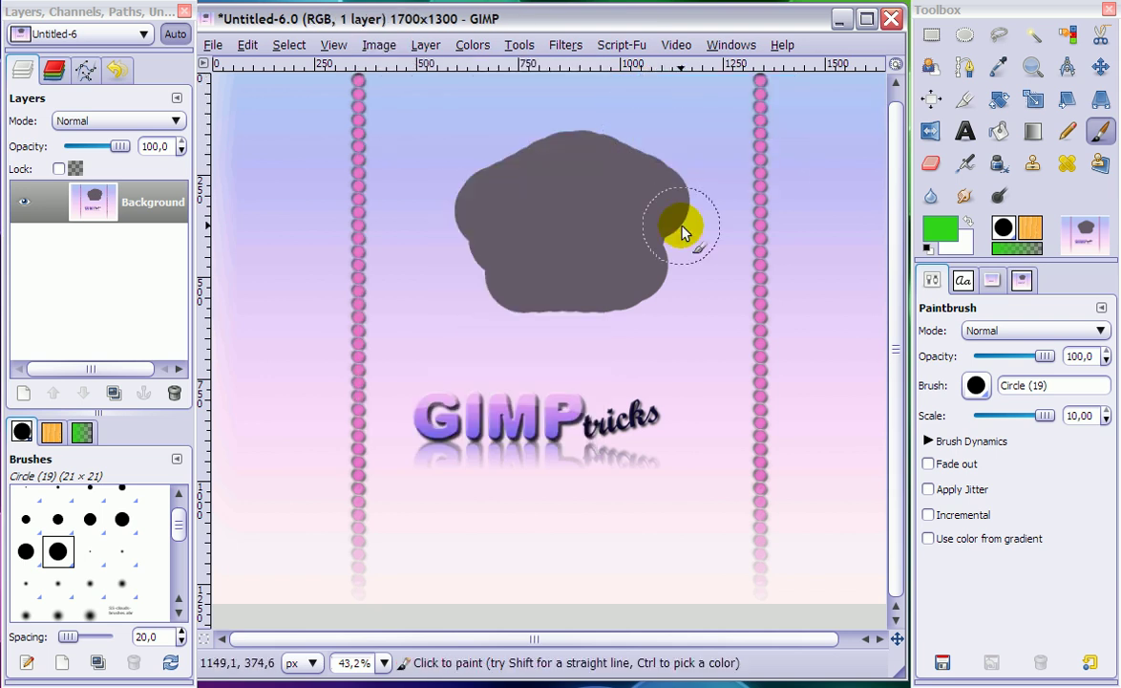
pyautogui.moveTo(683, 227); pyautogui.dragTo(635, 218)
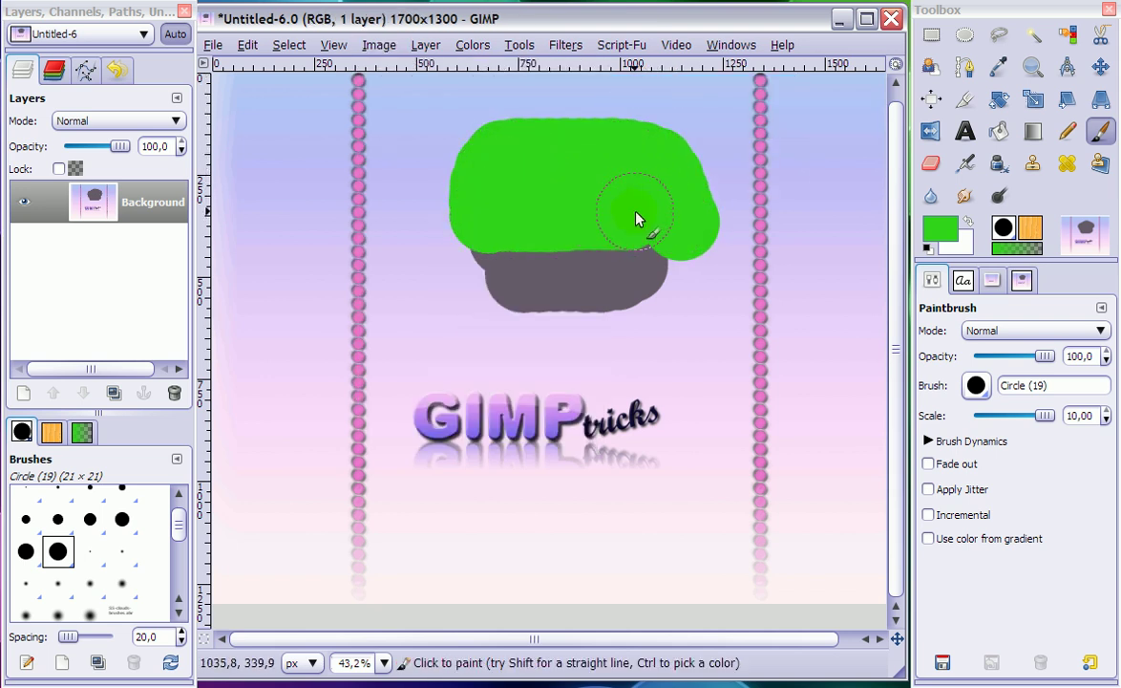
pyautogui.moveTo(638, 218); pyautogui.dragTo(609, 244)
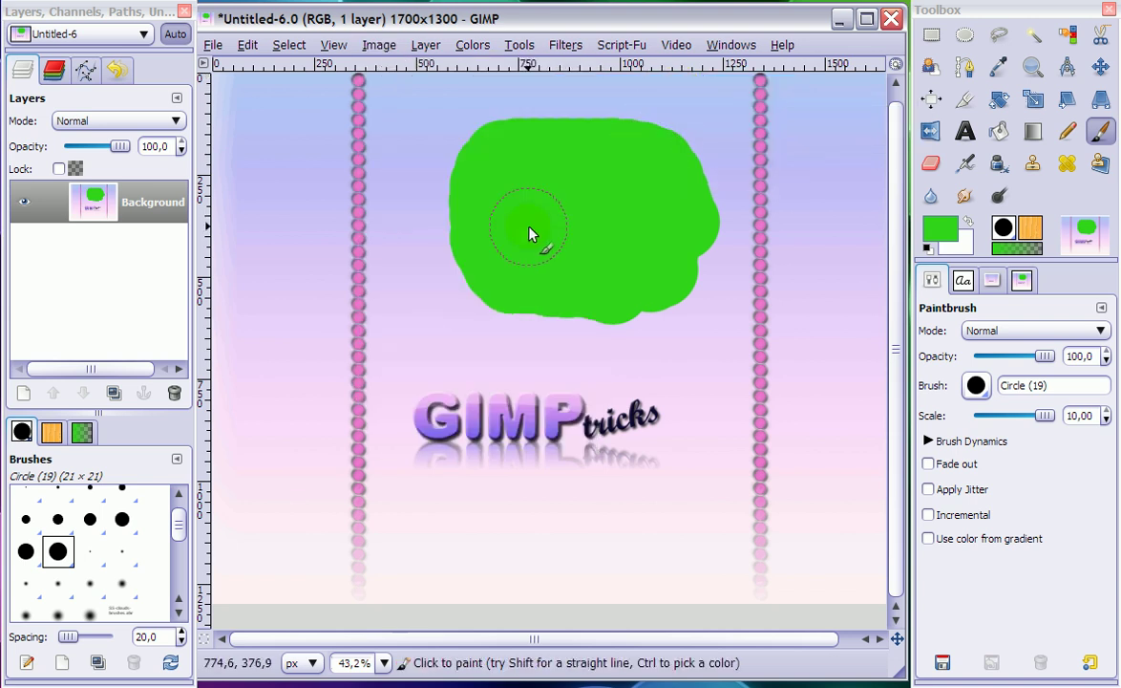
pyautogui.moveTo(489, 183)
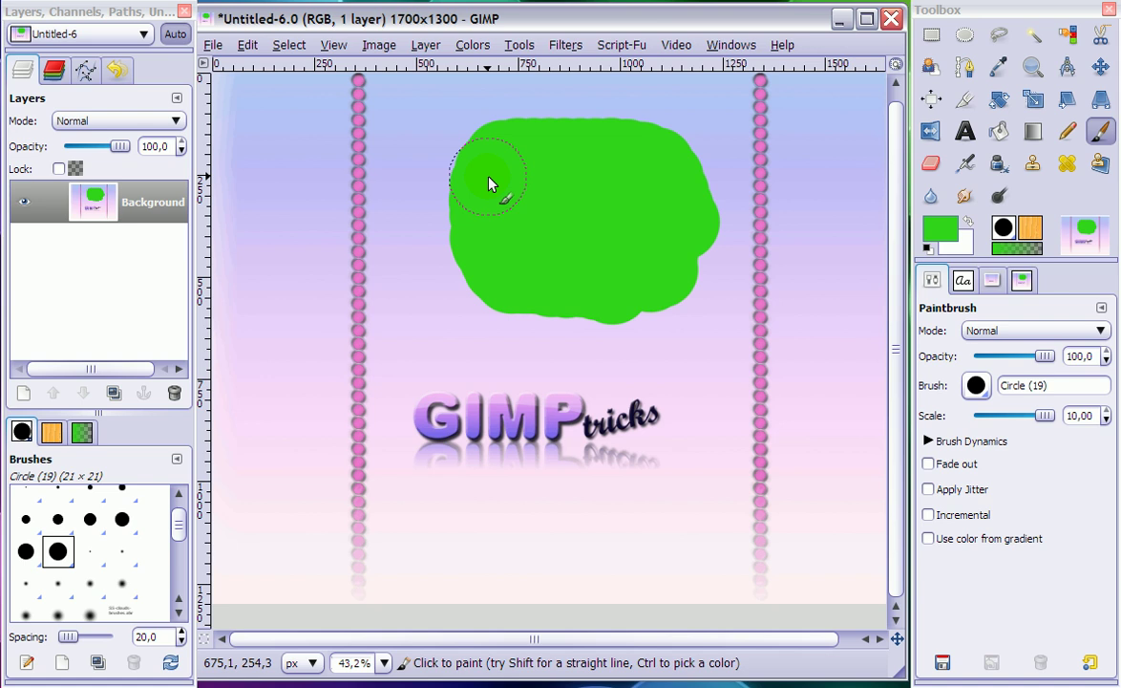